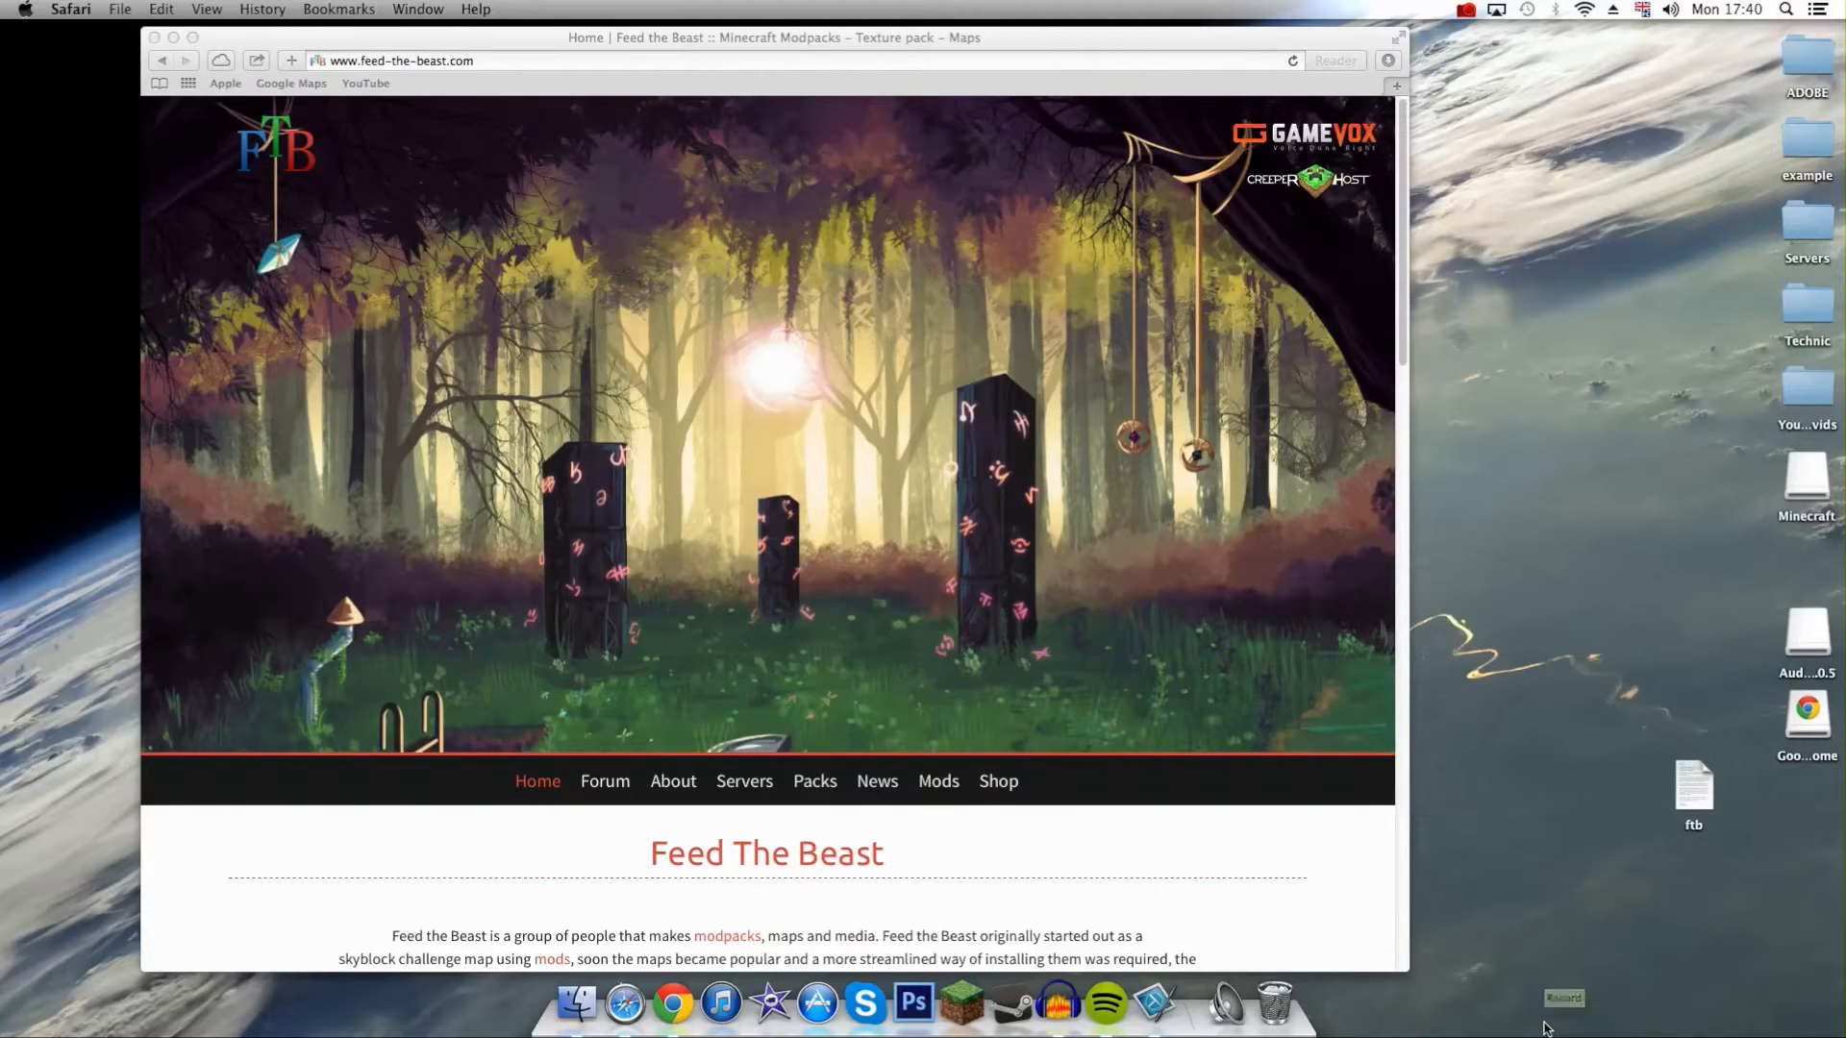
{"action": "mouse_move", "coordinate": [1481, 234]}
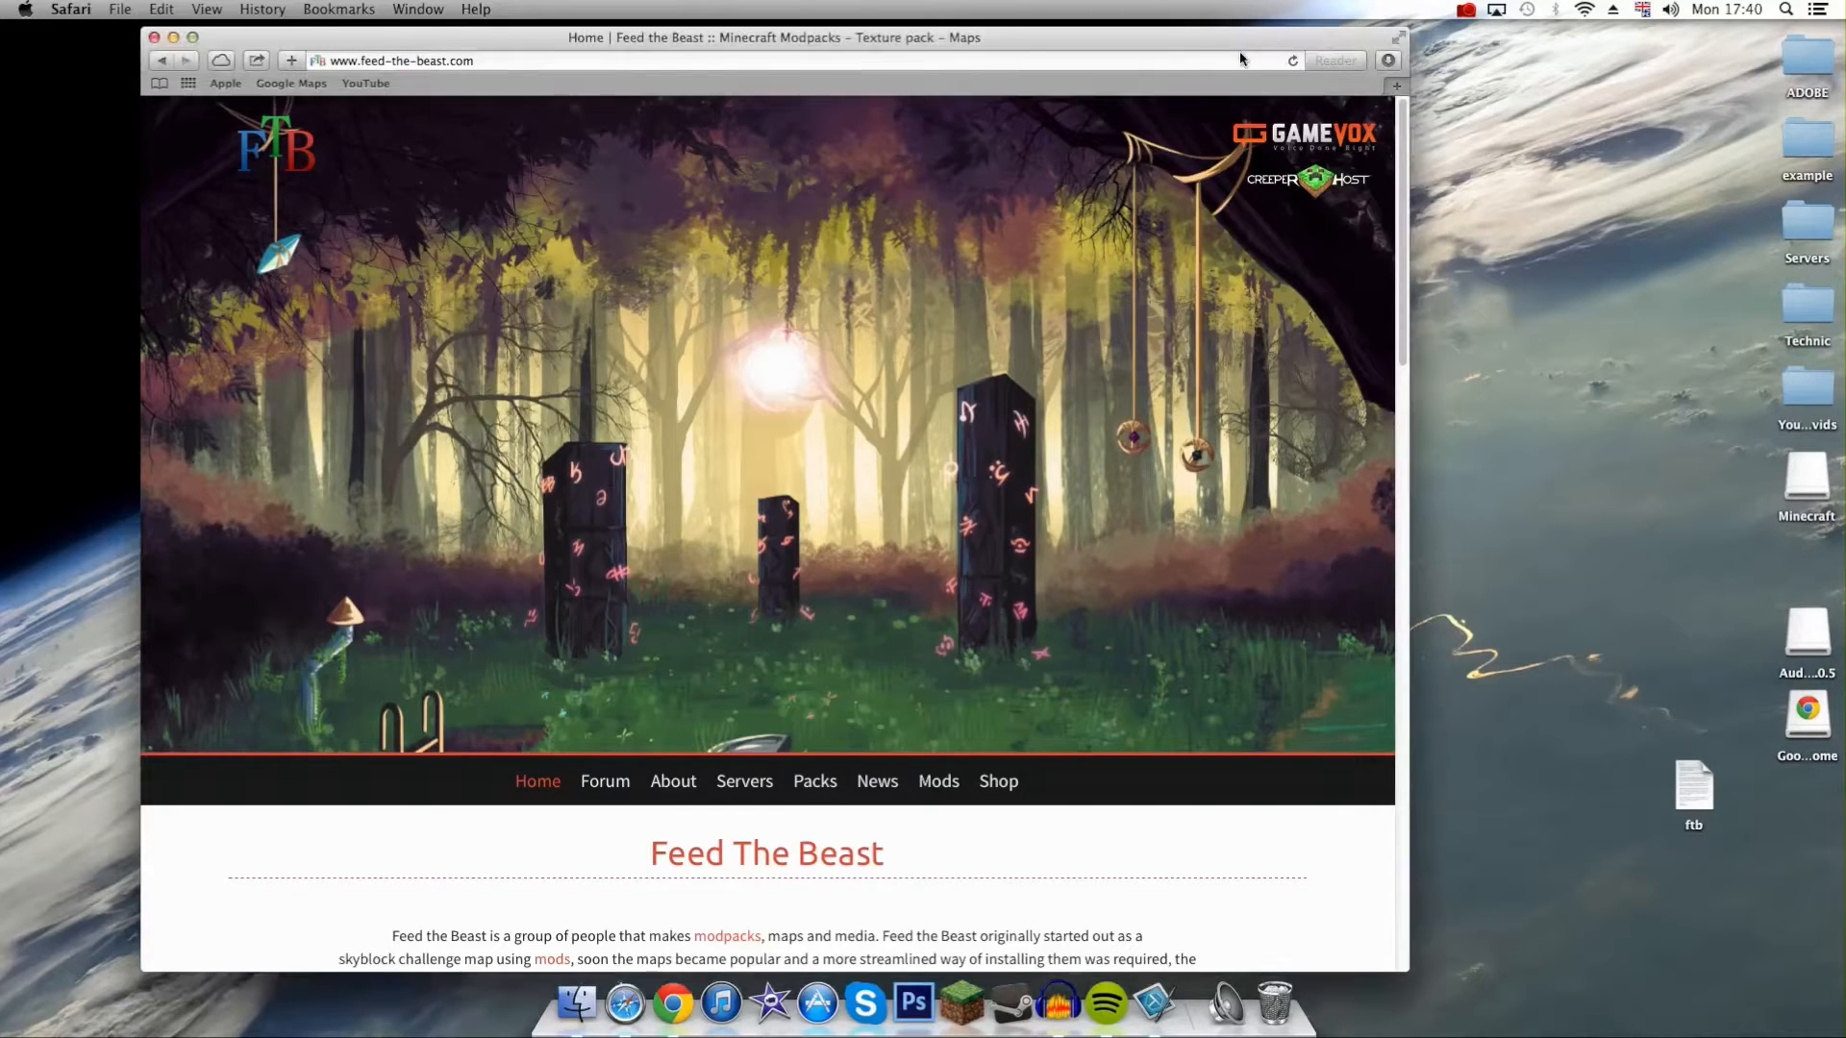
{"action": "mouse_move", "coordinate": [840, 794]}
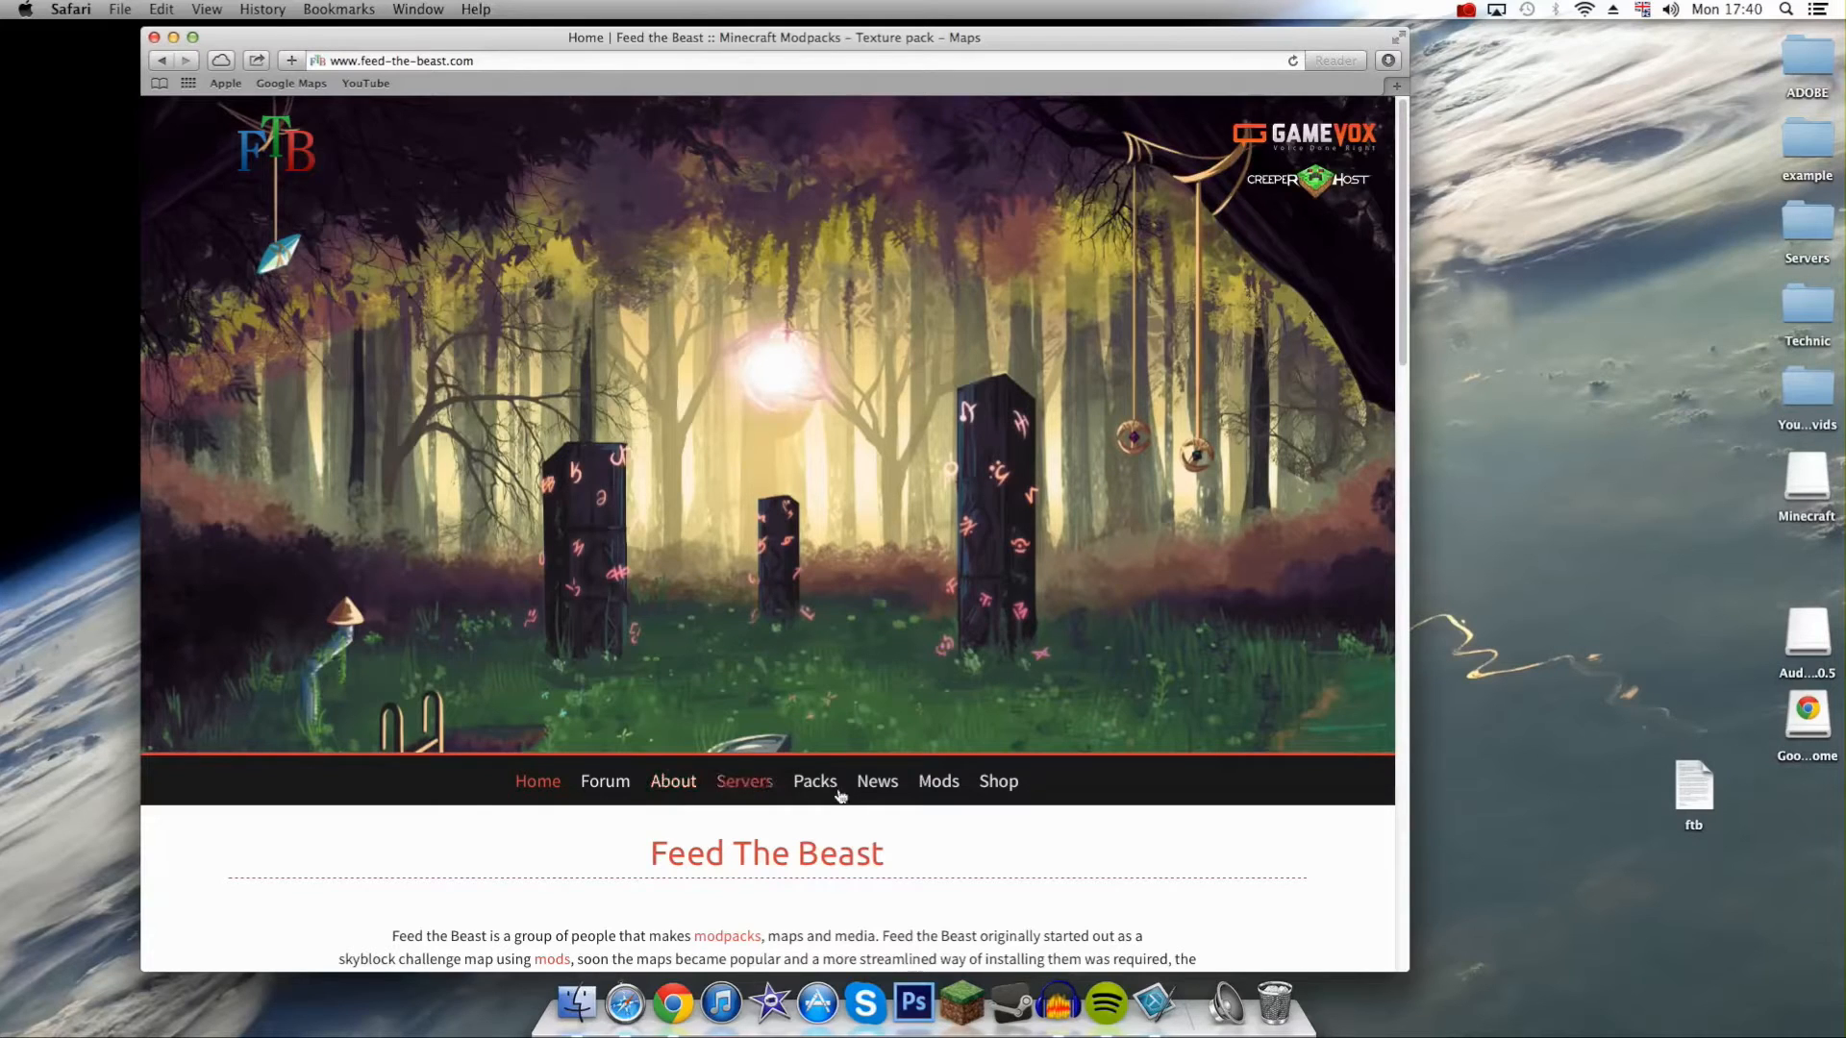
Download the Feed the Beast launcher as a jar from the Client Download section
{"action": "scroll", "scroll_direction": "down", "scroll_amount": 3}
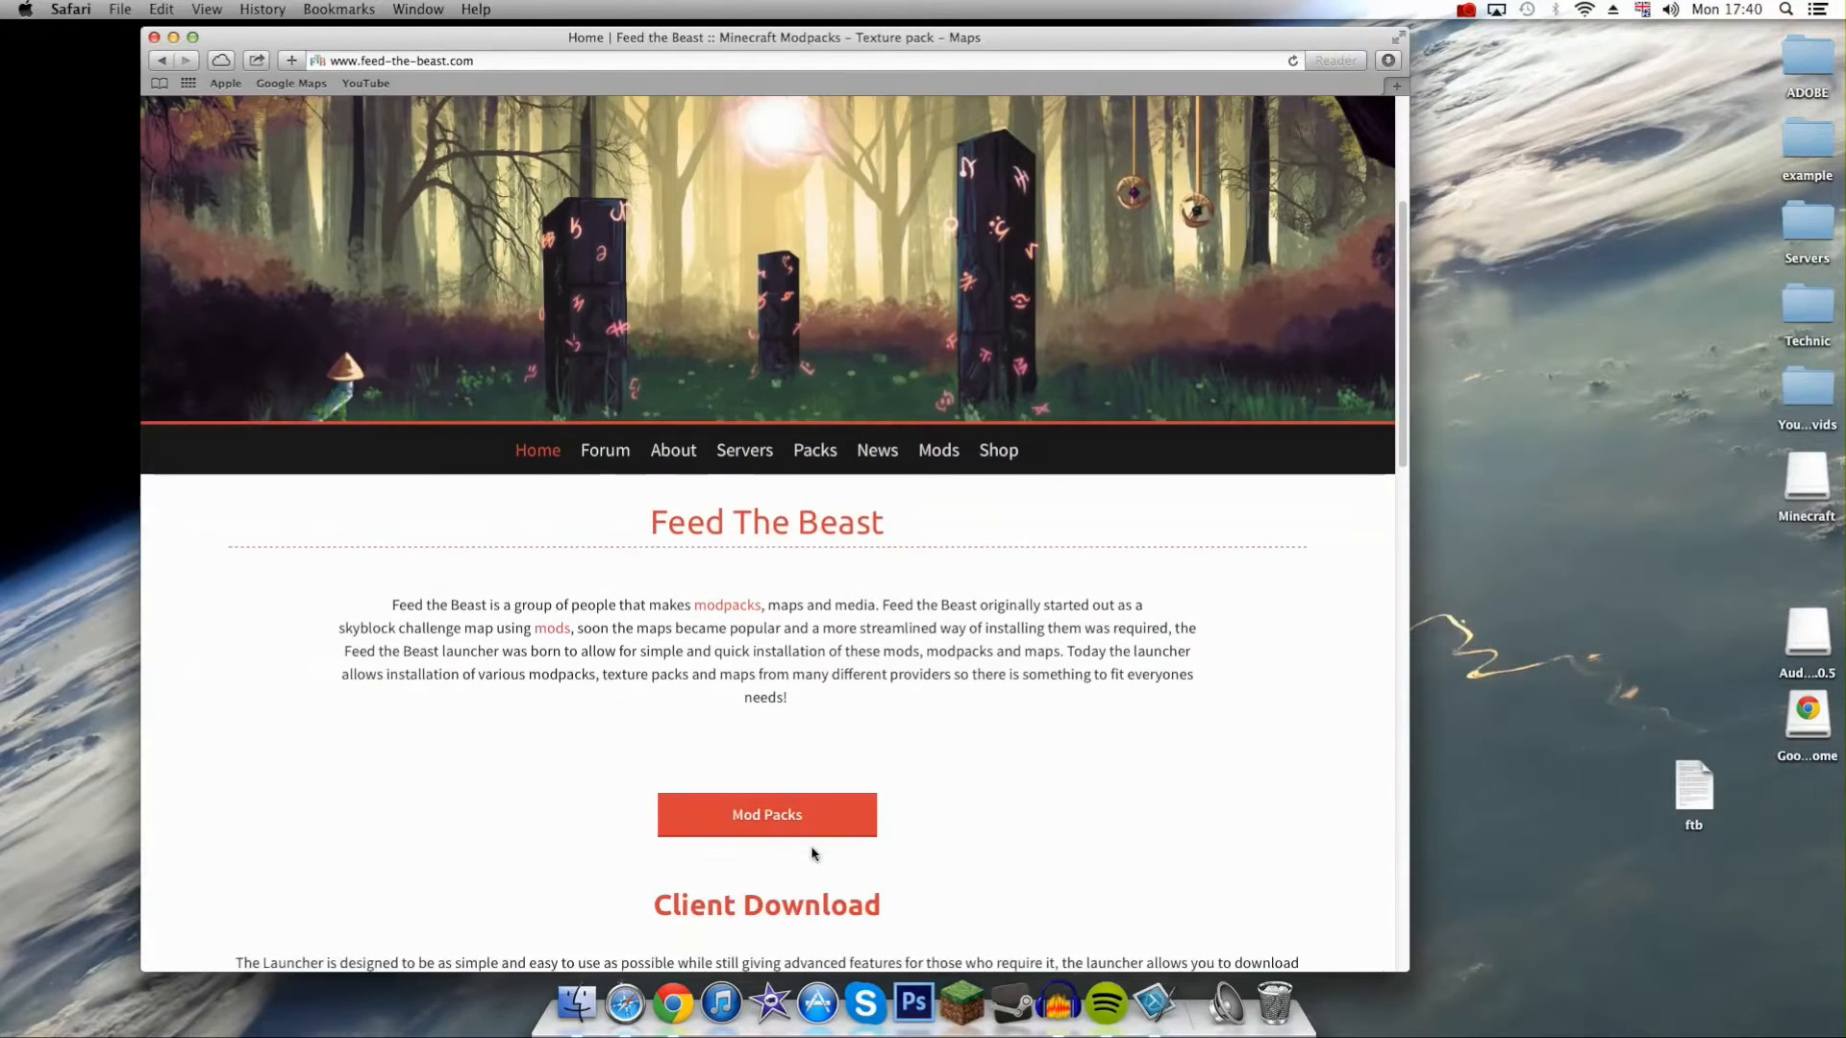
{"action": "scroll", "scroll_direction": "down", "scroll_amount": 3}
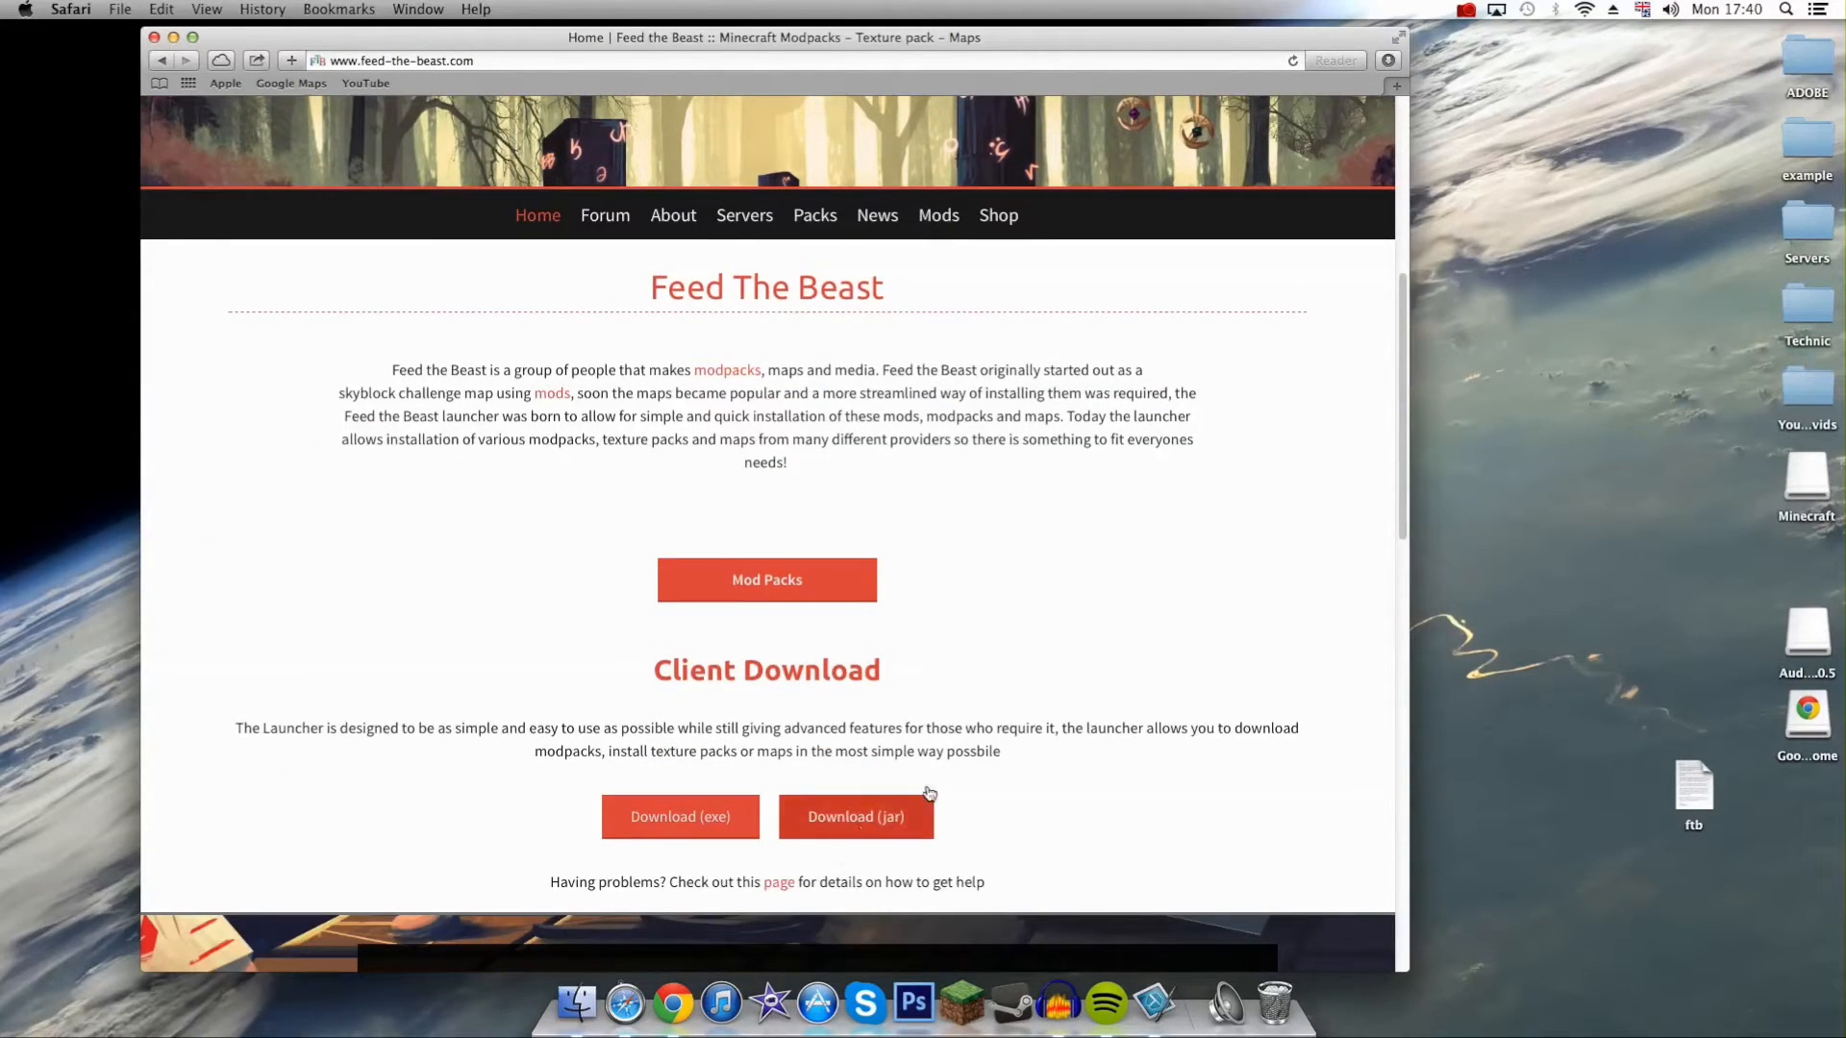
{"action": "left_click", "coordinate": [856, 816]}
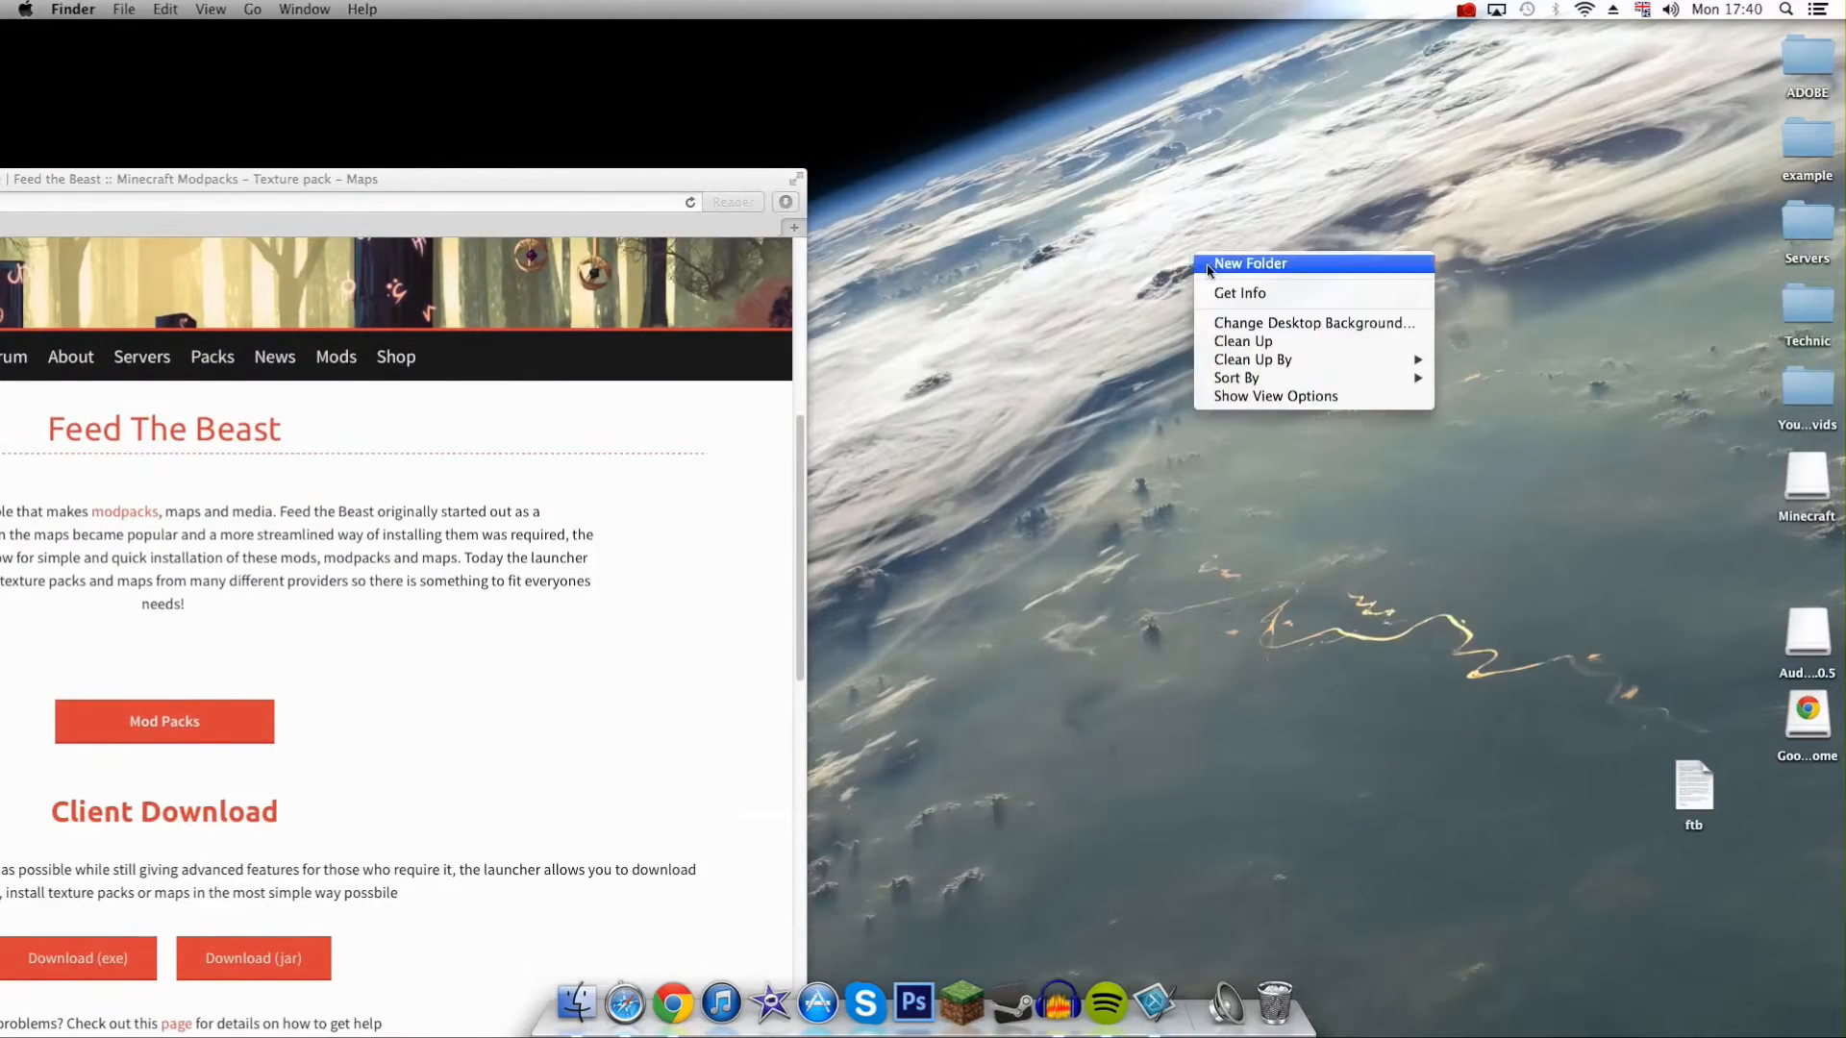
Create a new desktop folder named 'ftb'
{"action": "left_click", "coordinate": [1249, 264]}
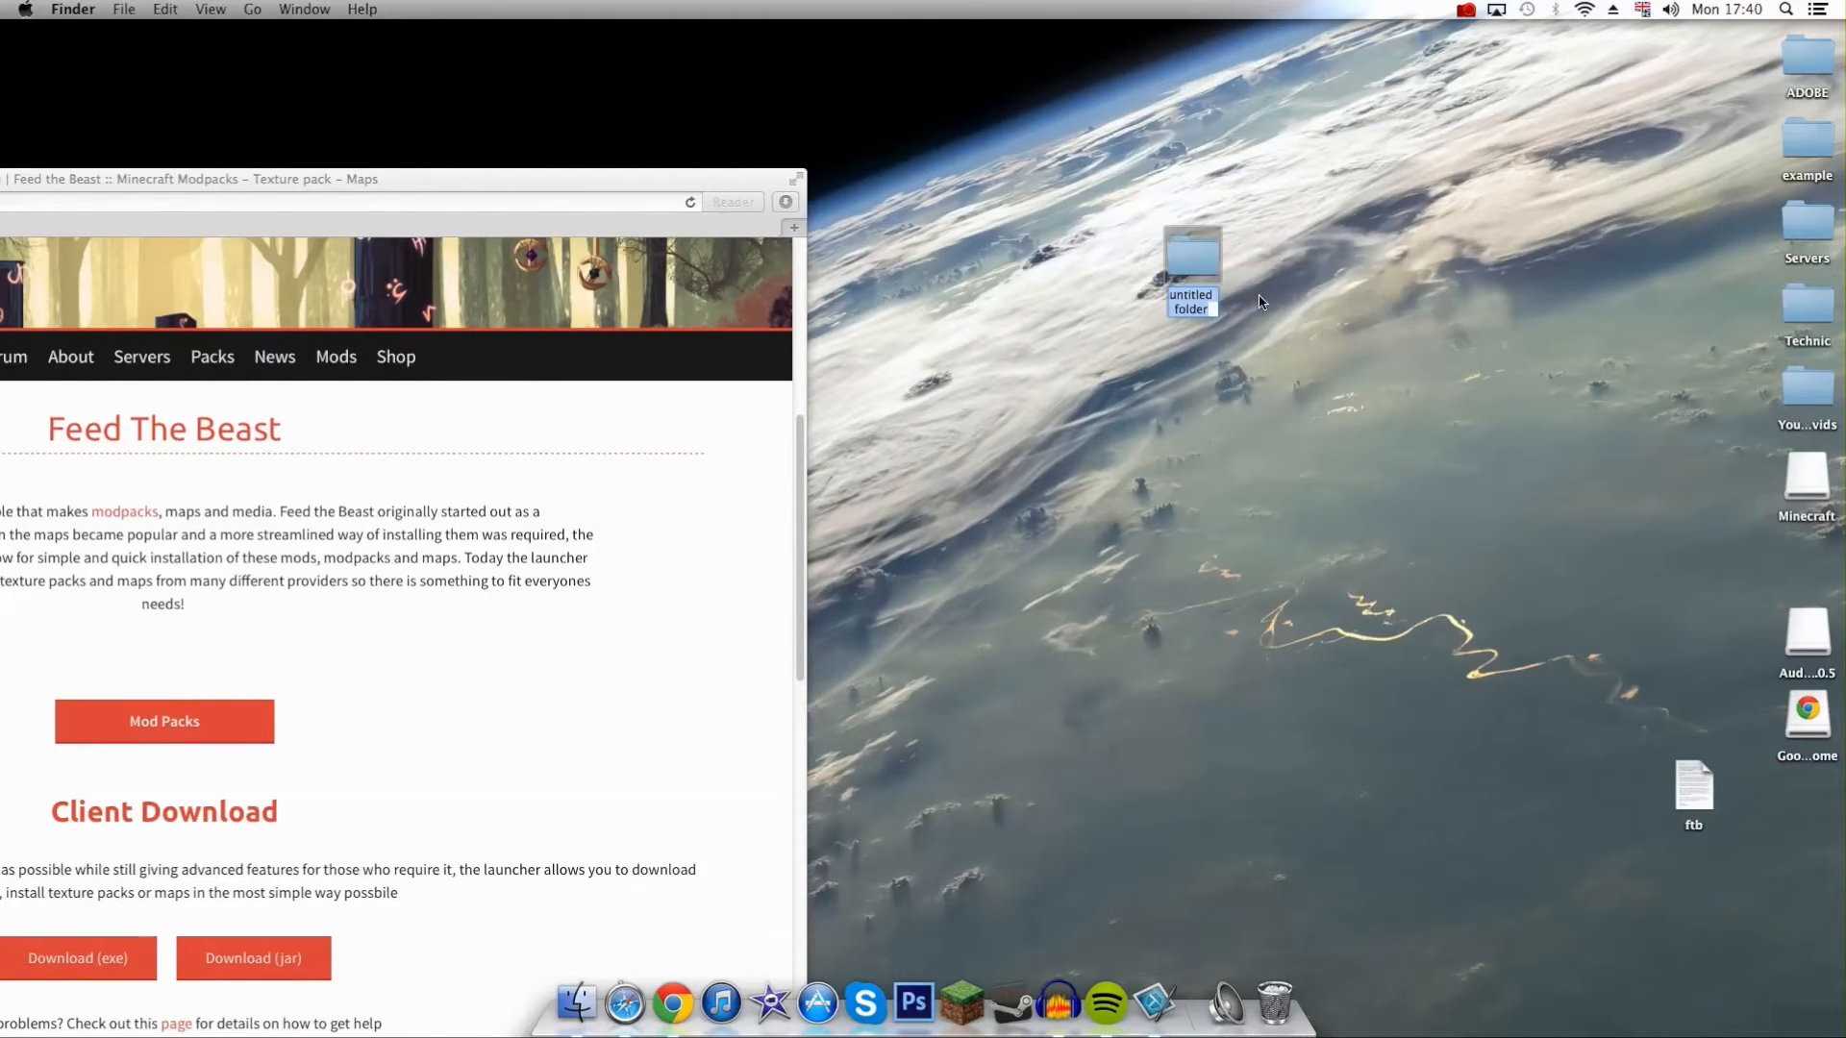
{"action": "type", "text": "ftb"}
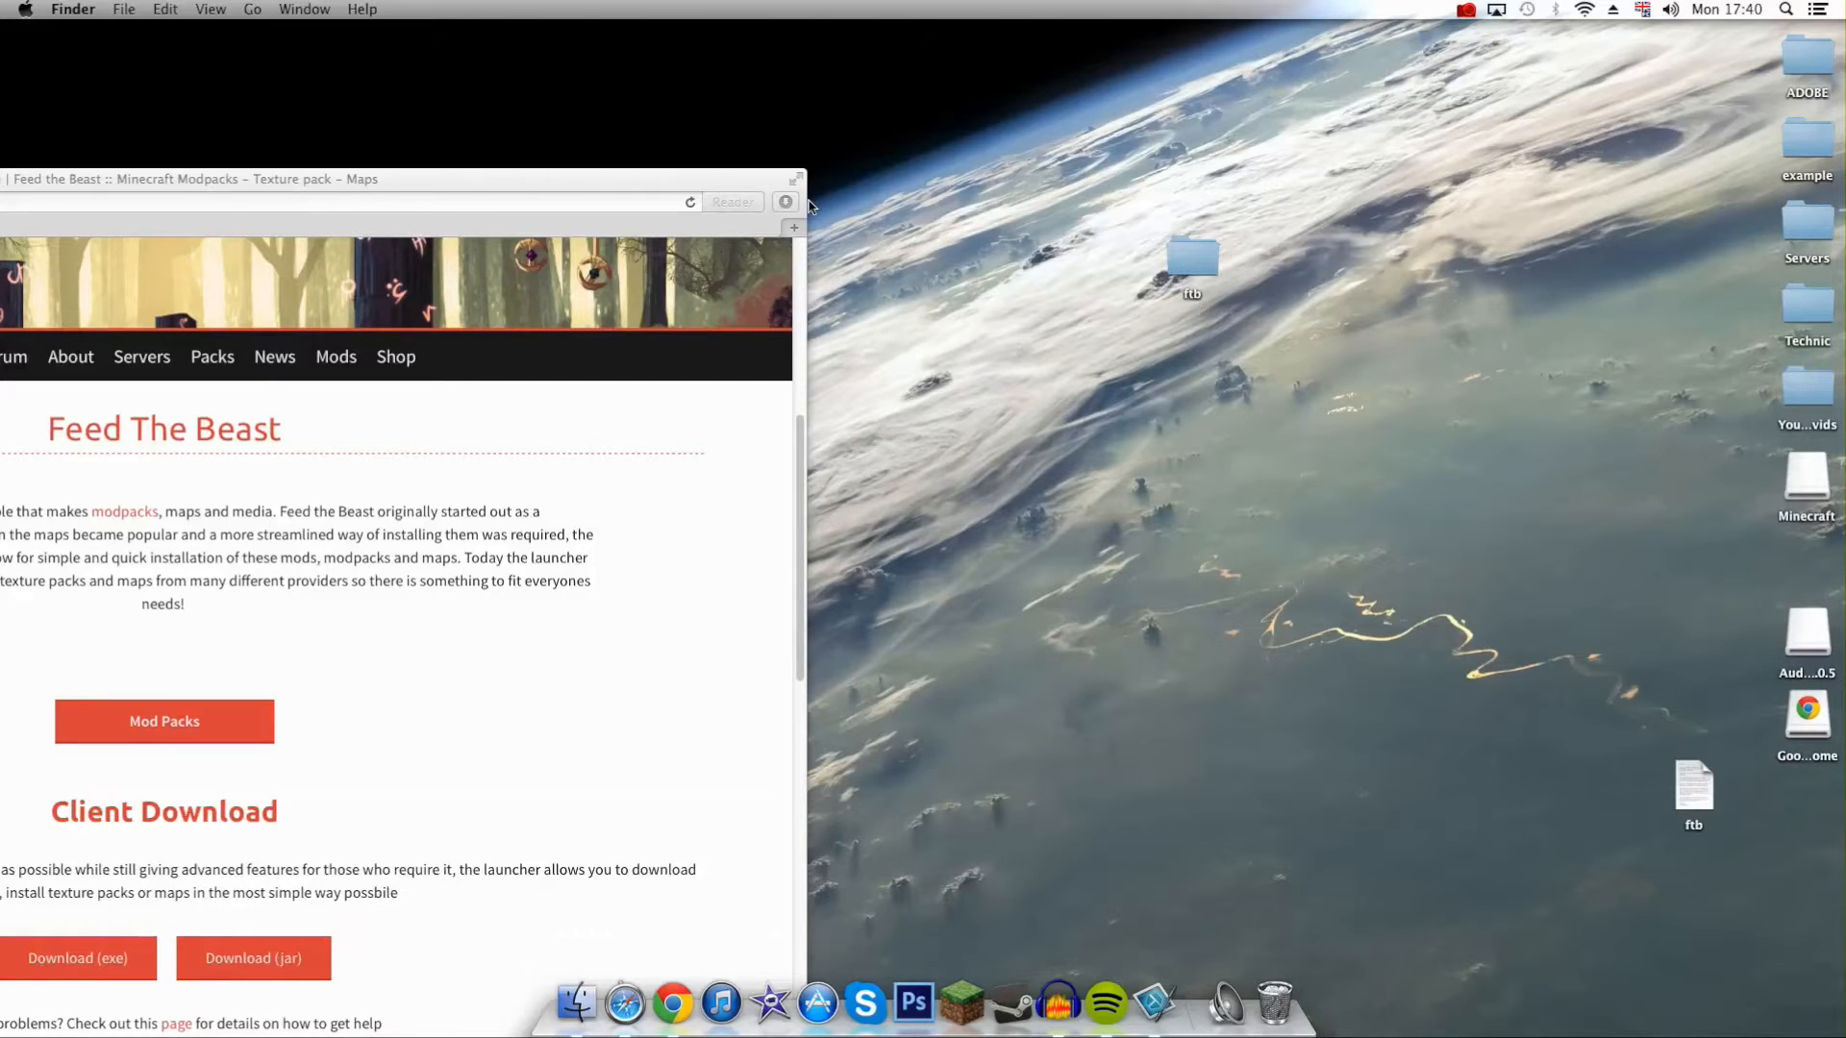
{"action": "left_click", "coordinate": [785, 201]}
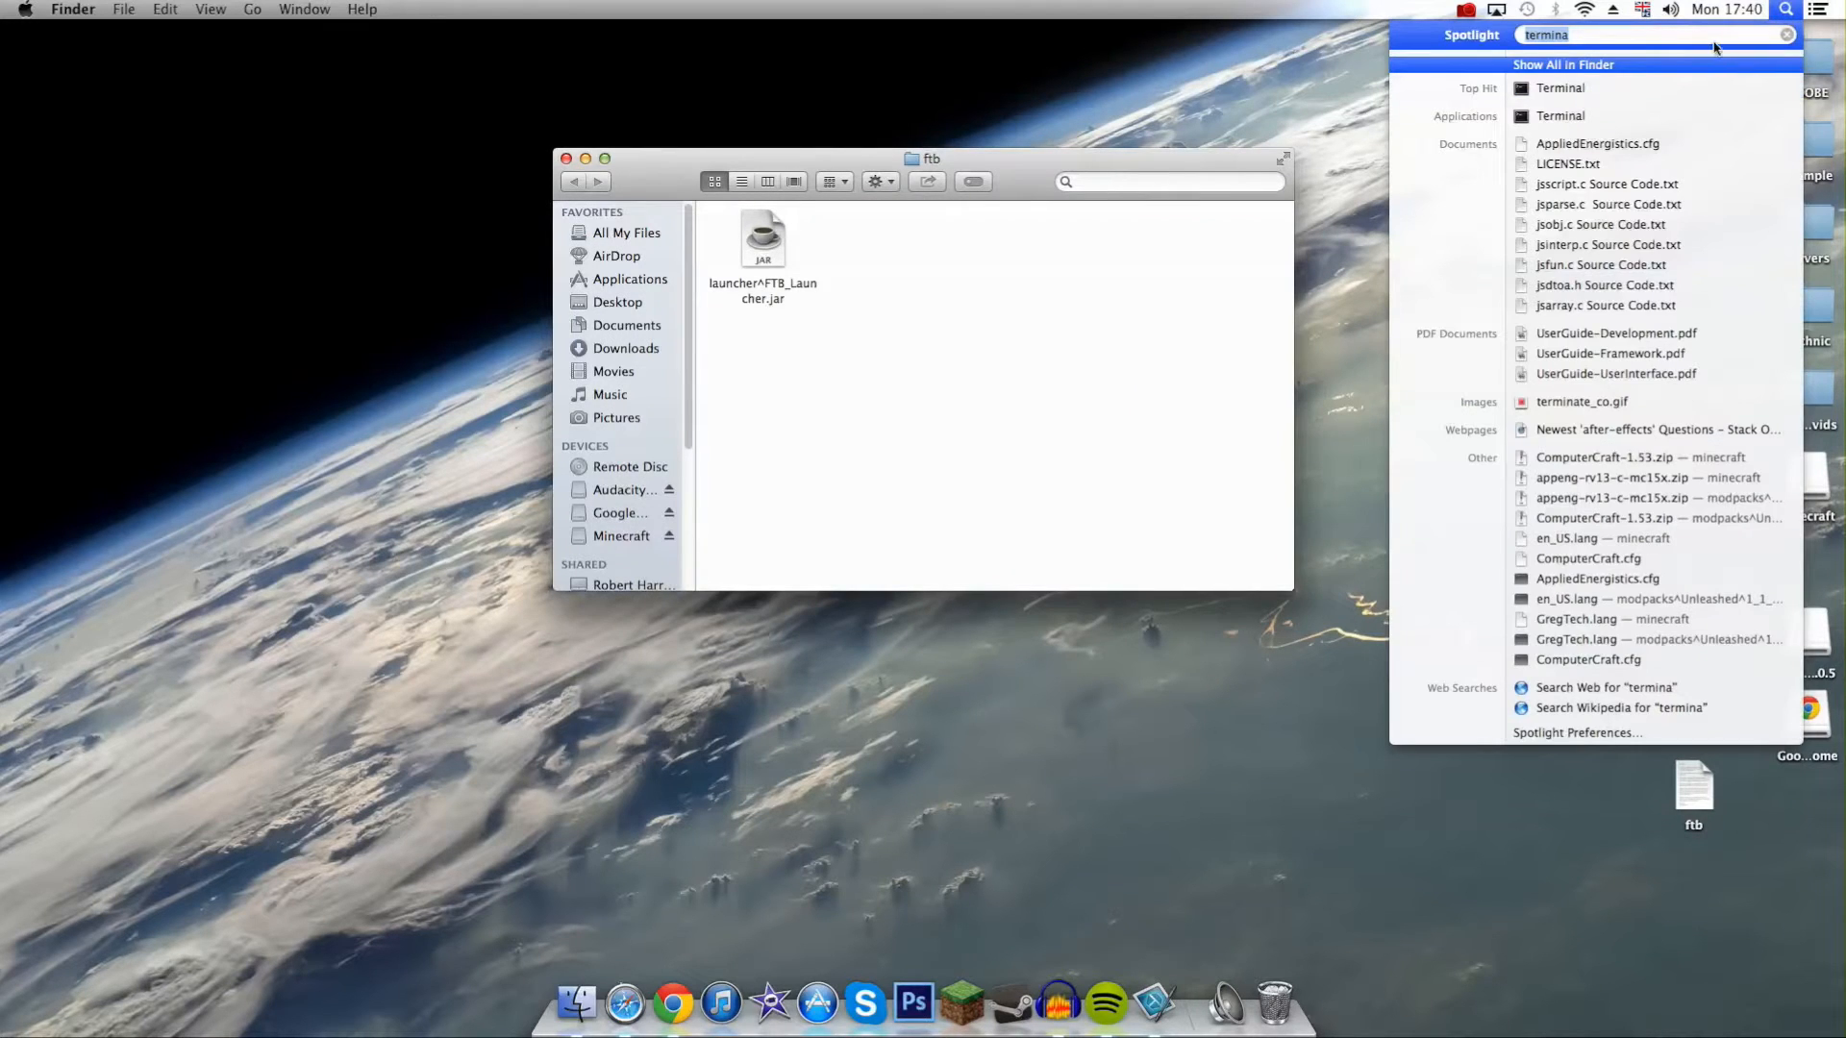
Start a blank TextEdit document and open the desktop ftb file with TextEdit
{"action": "type", "text": "text"}
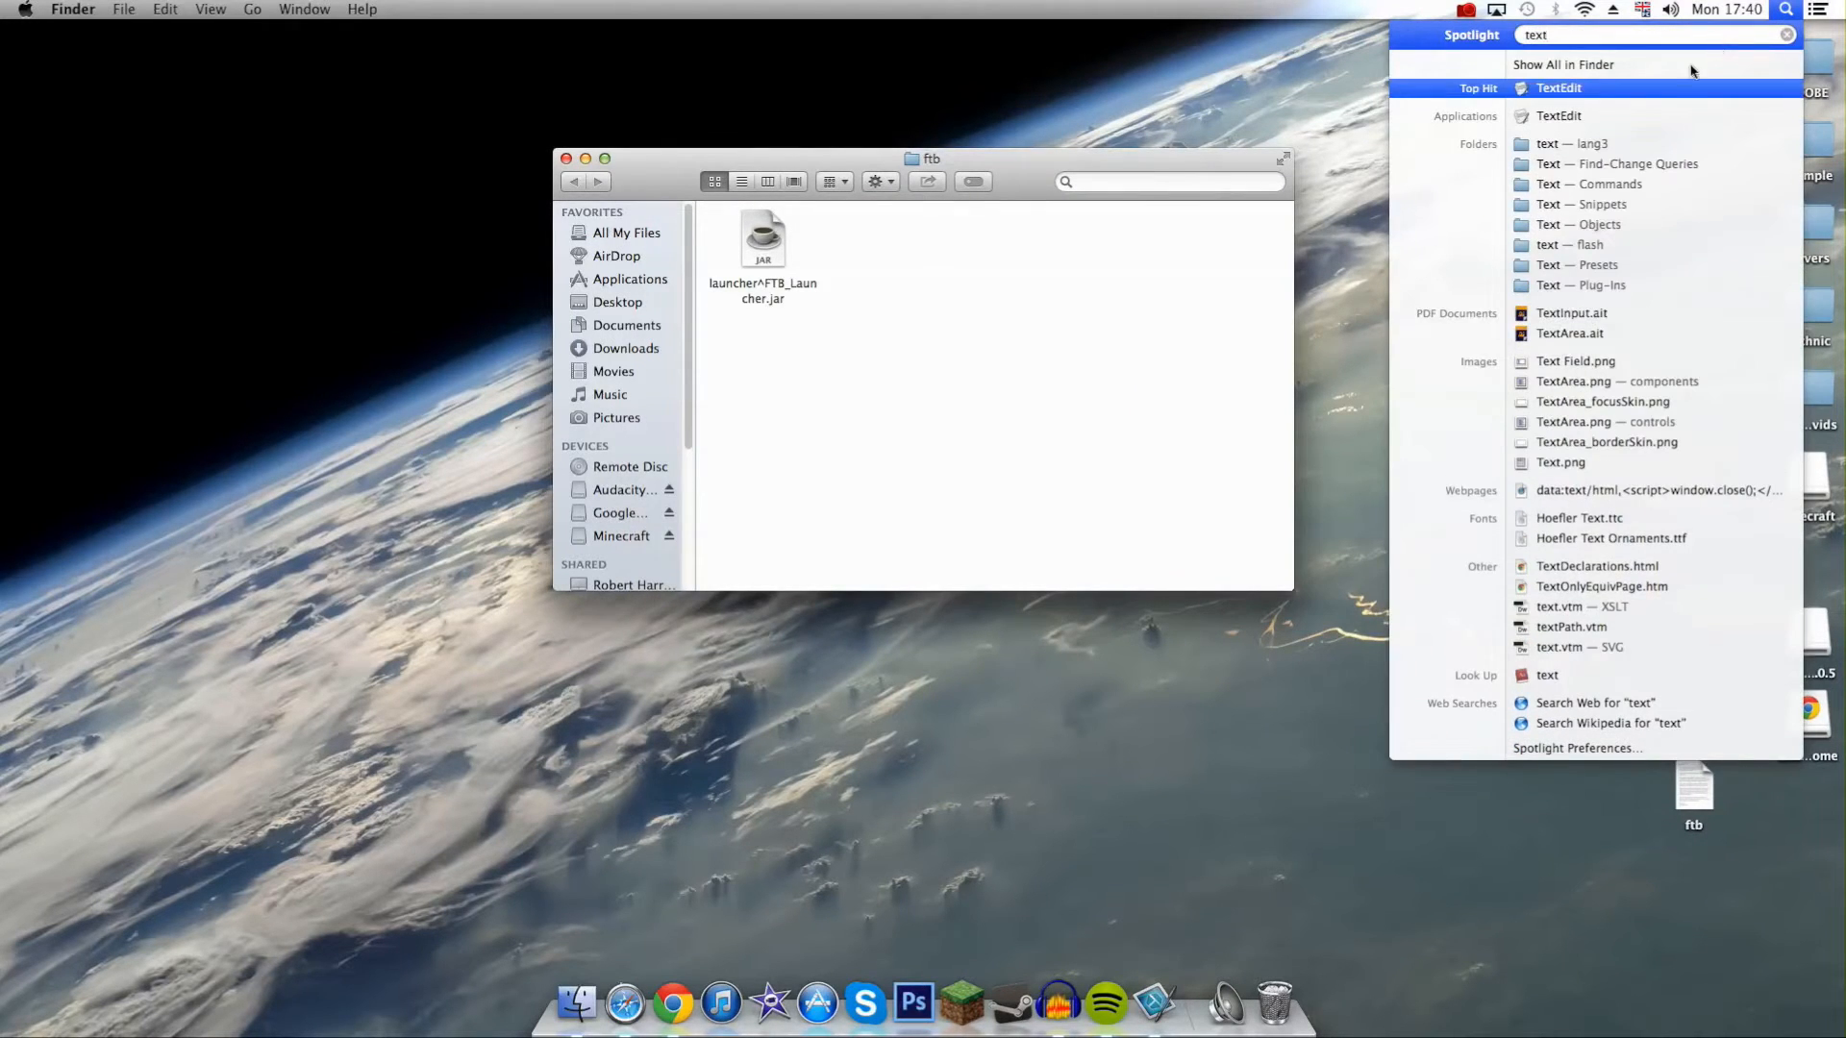
{"action": "left_click", "coordinate": [1555, 88]}
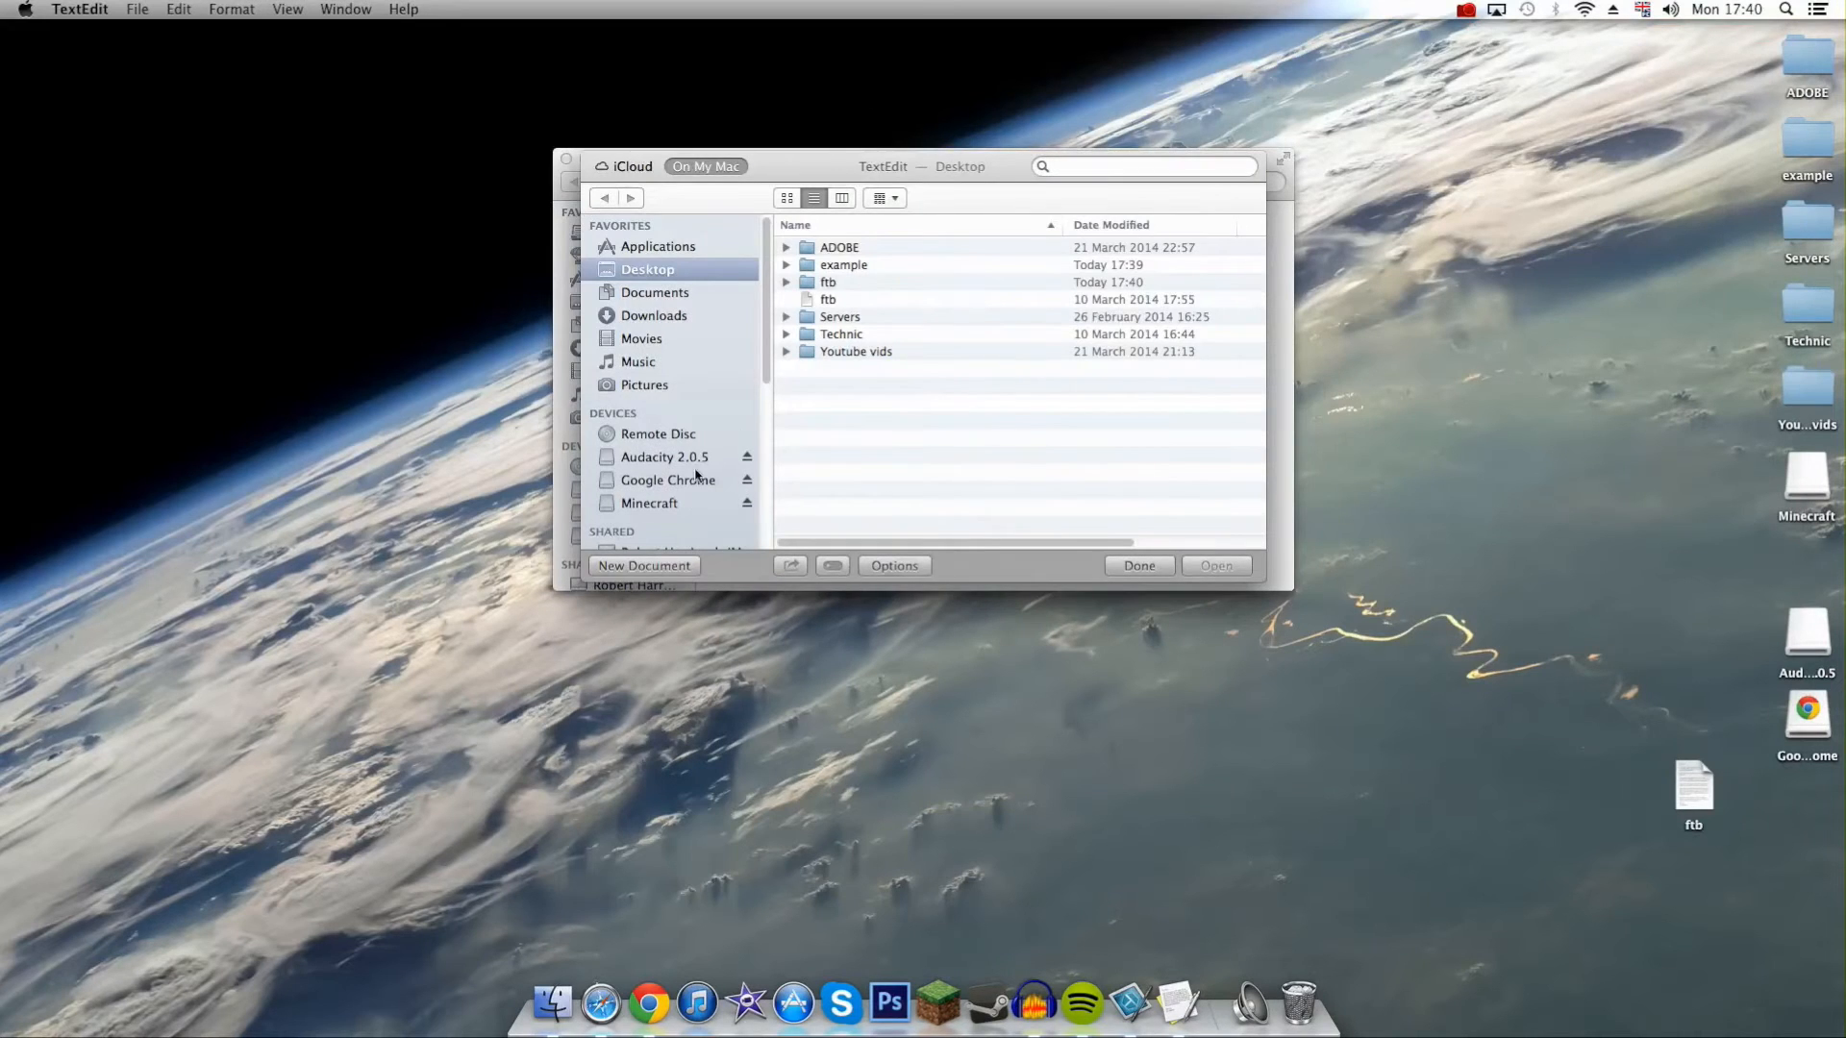
{"action": "left_click", "coordinate": [642, 565]}
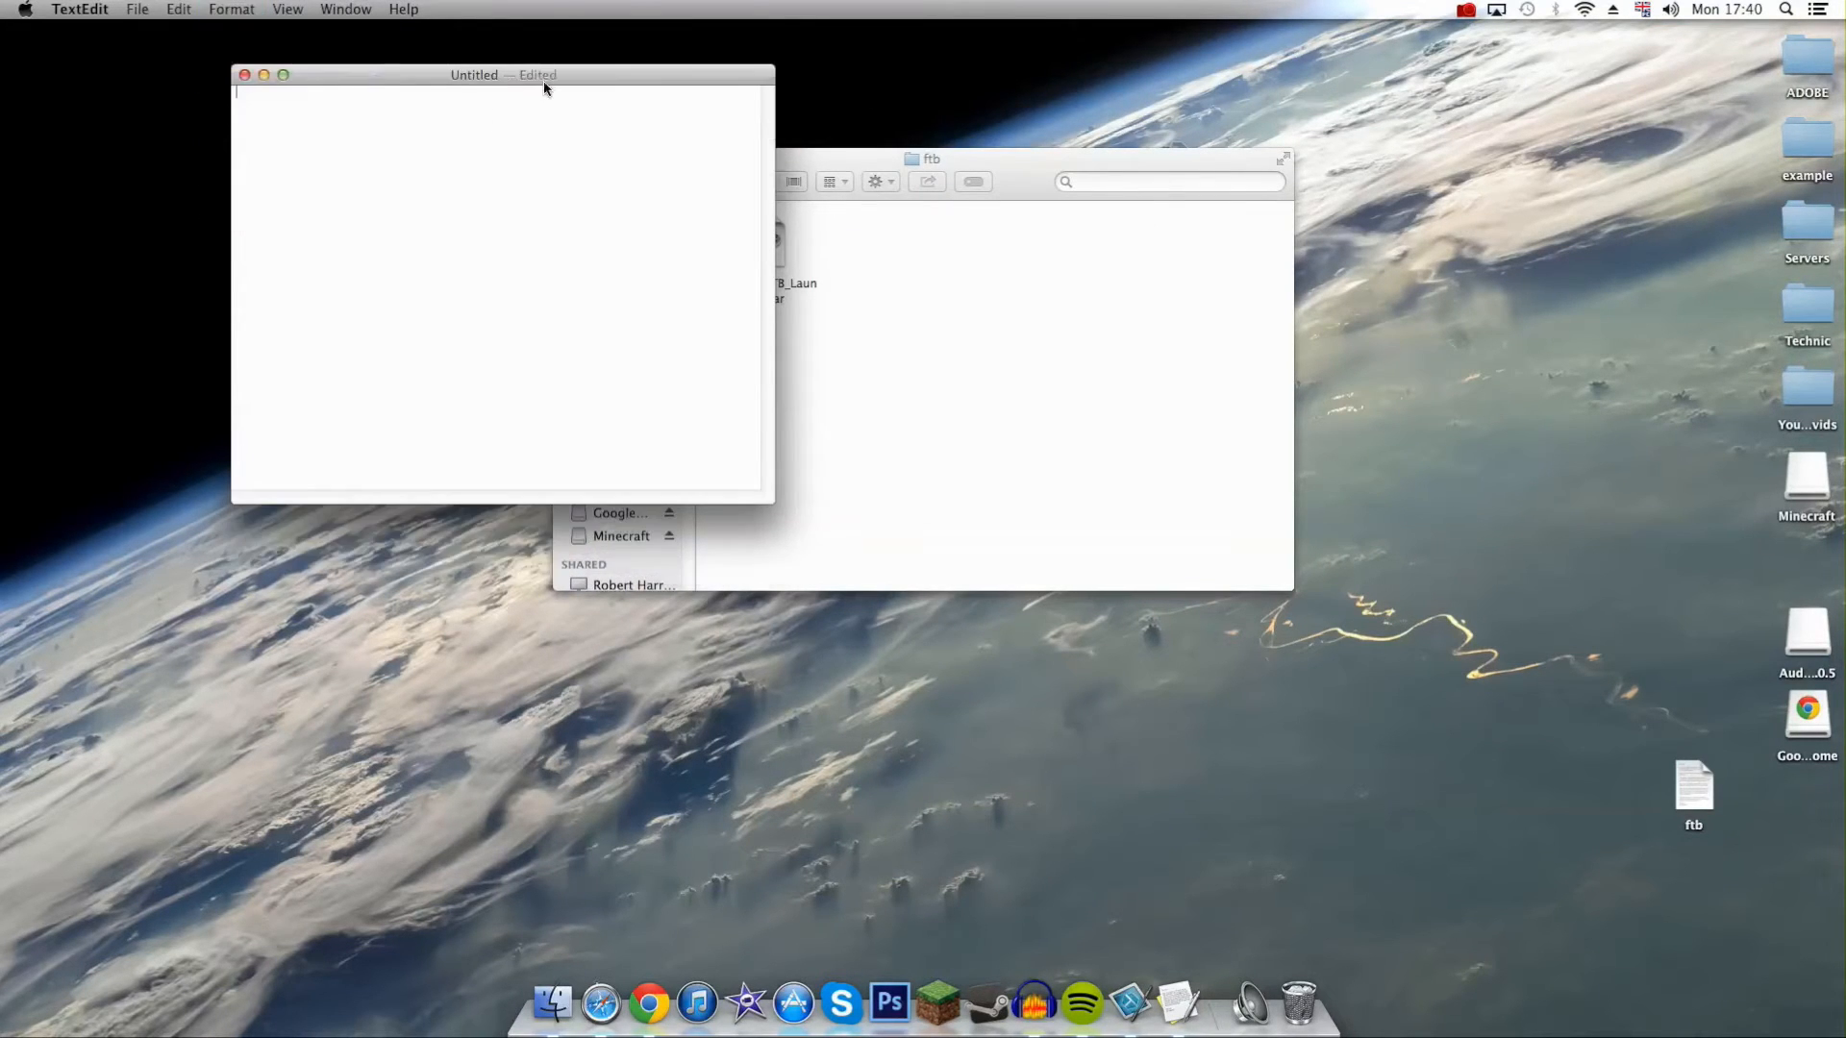
{"action": "right_click", "coordinate": [1690, 784]}
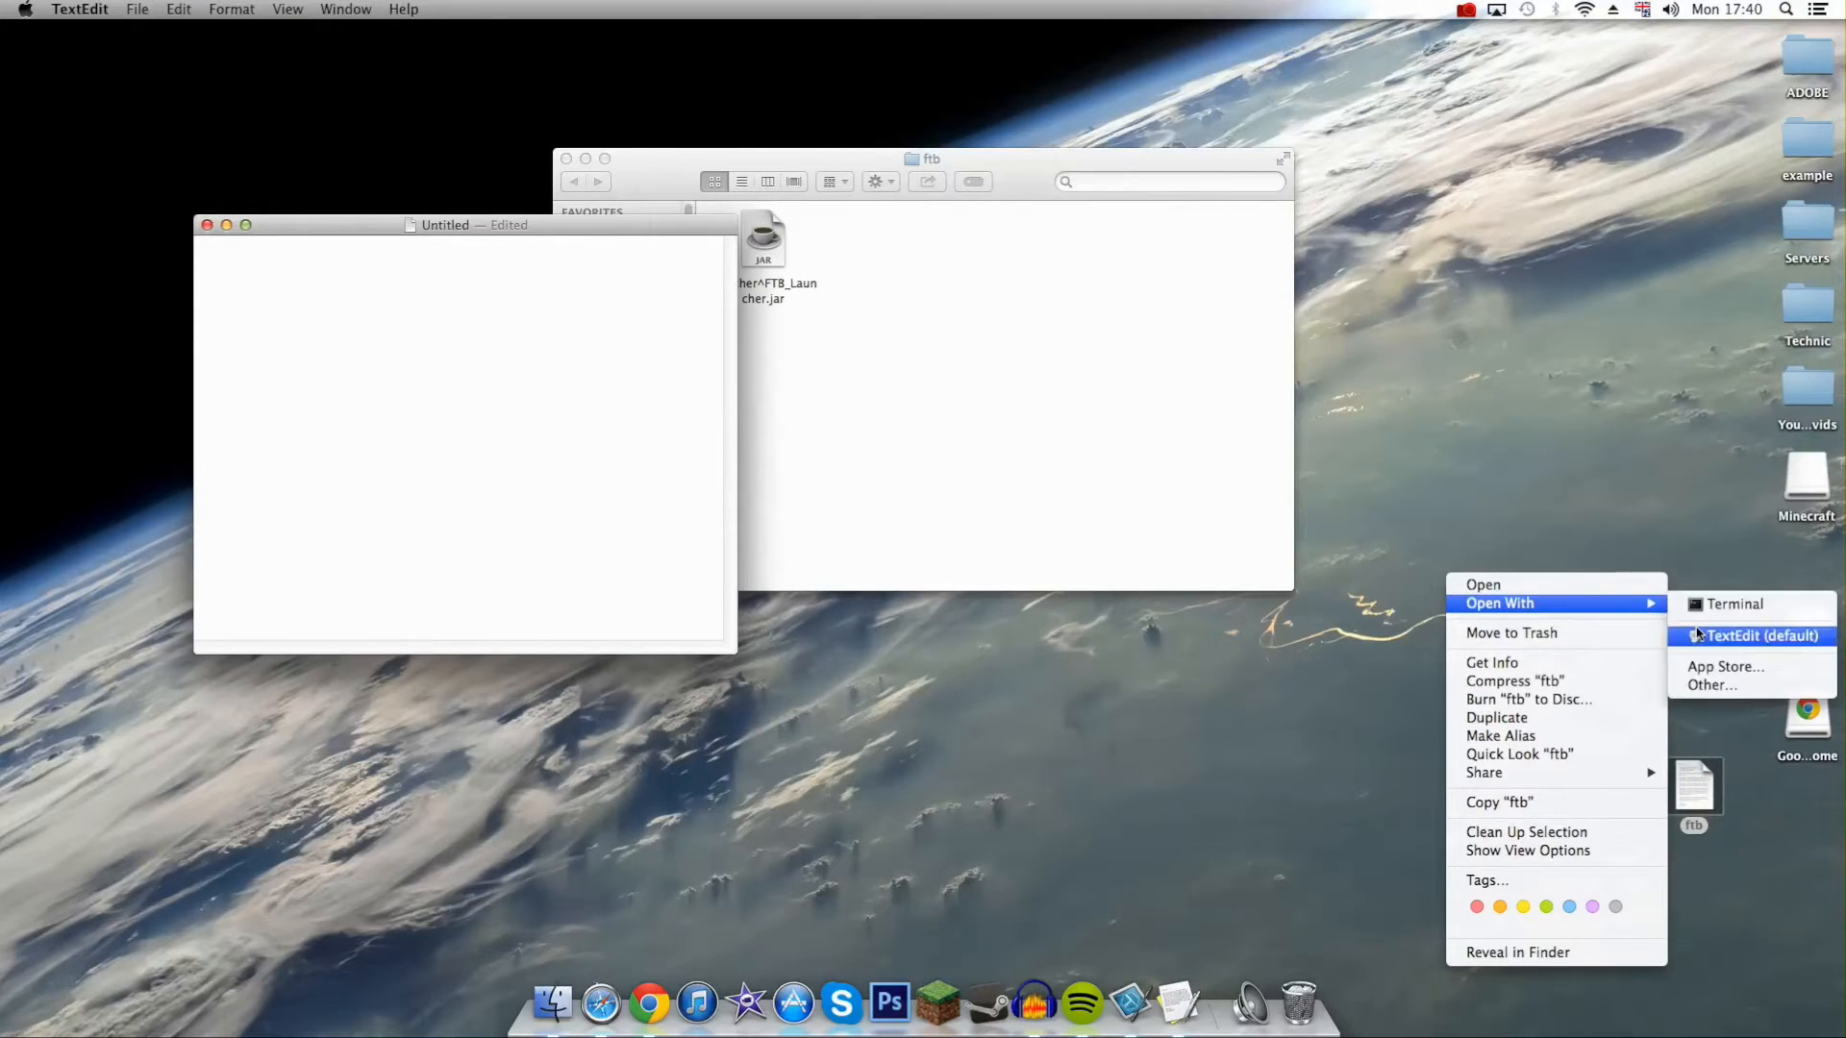
{"action": "left_click", "coordinate": [1738, 603]}
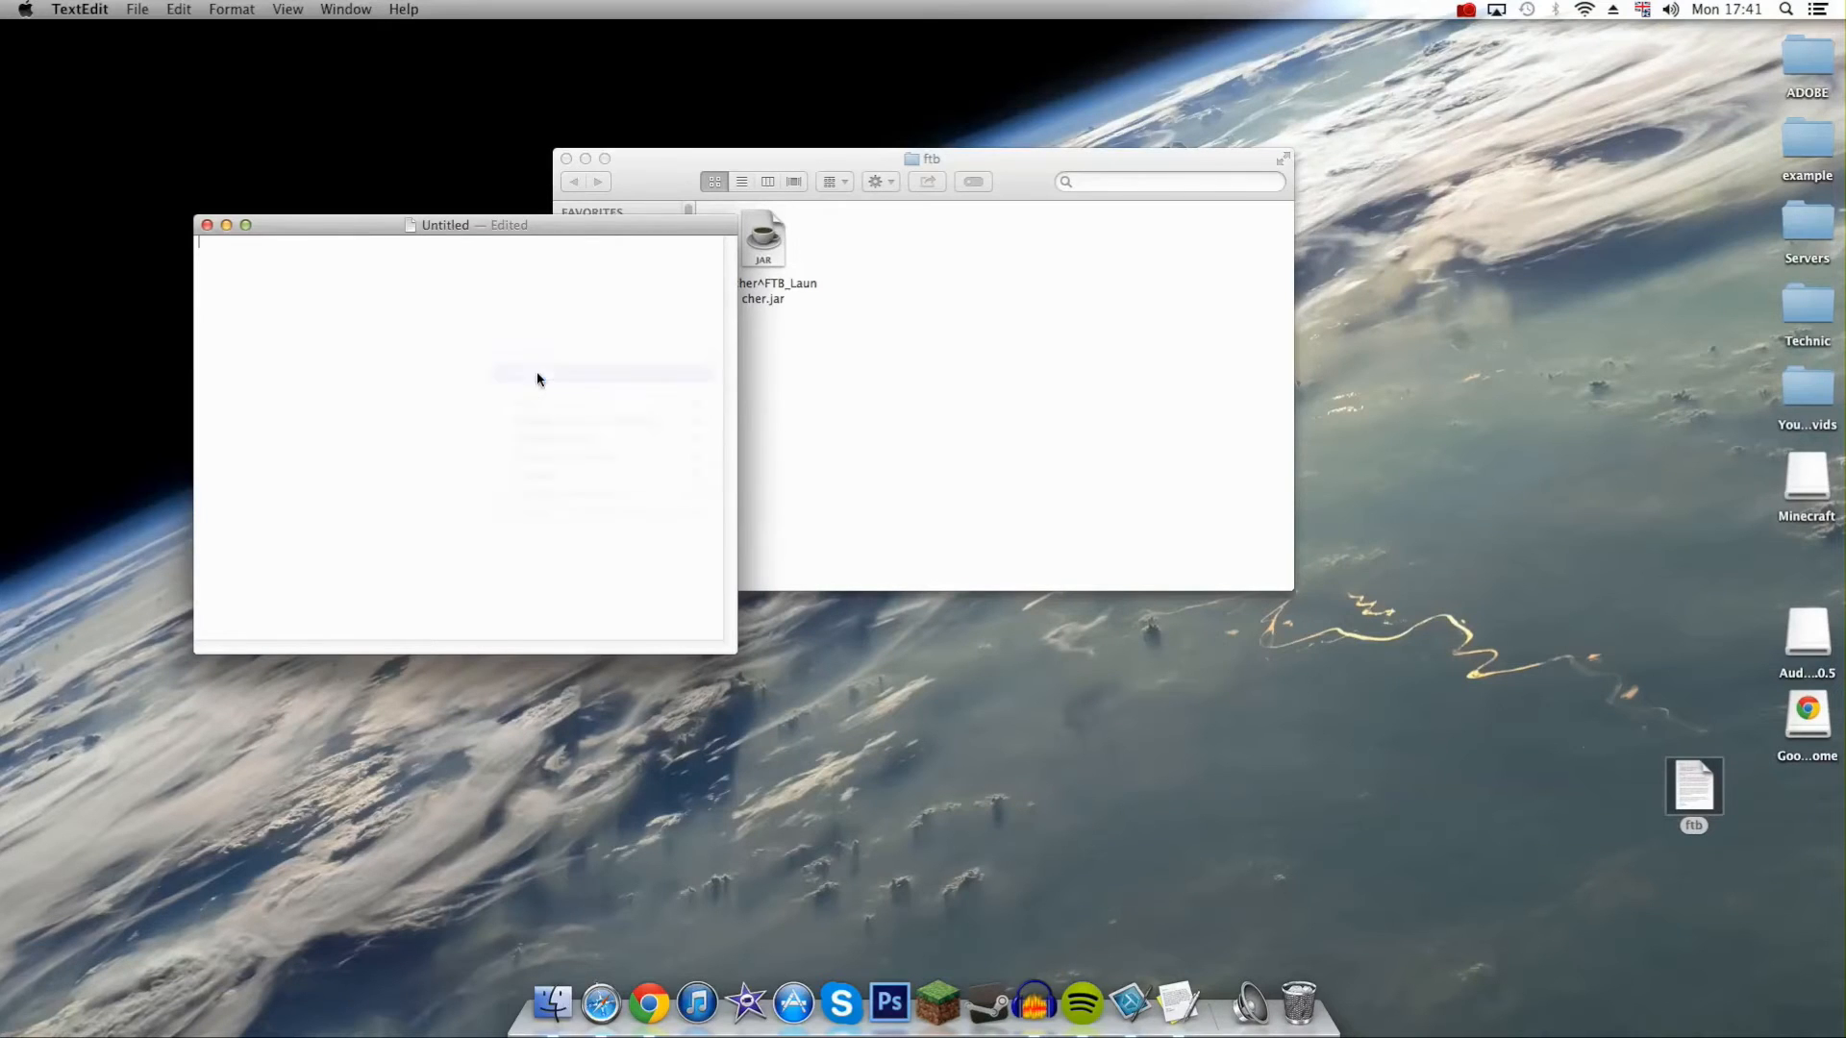
Save the launch script as 'ftb.command' inside the ftb folder
{"action": "left_click", "coordinate": [138, 8]}
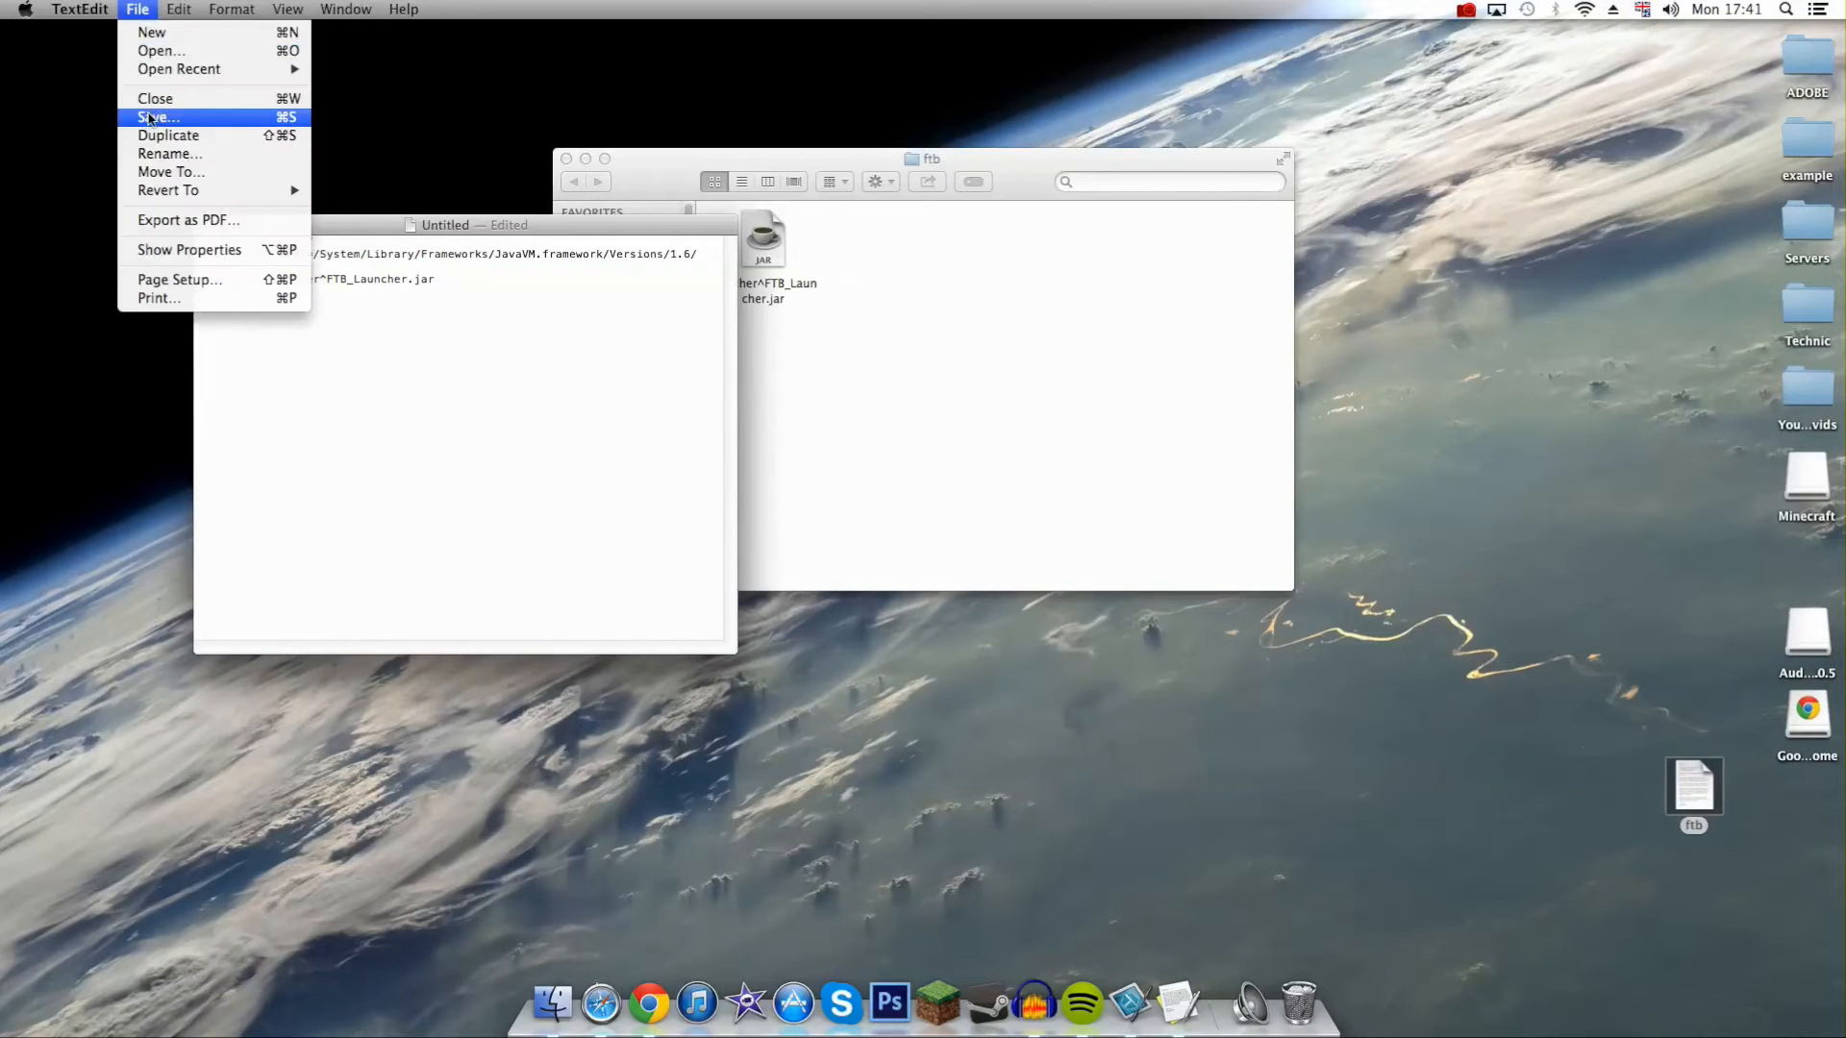
{"action": "left_click", "coordinate": [155, 119]}
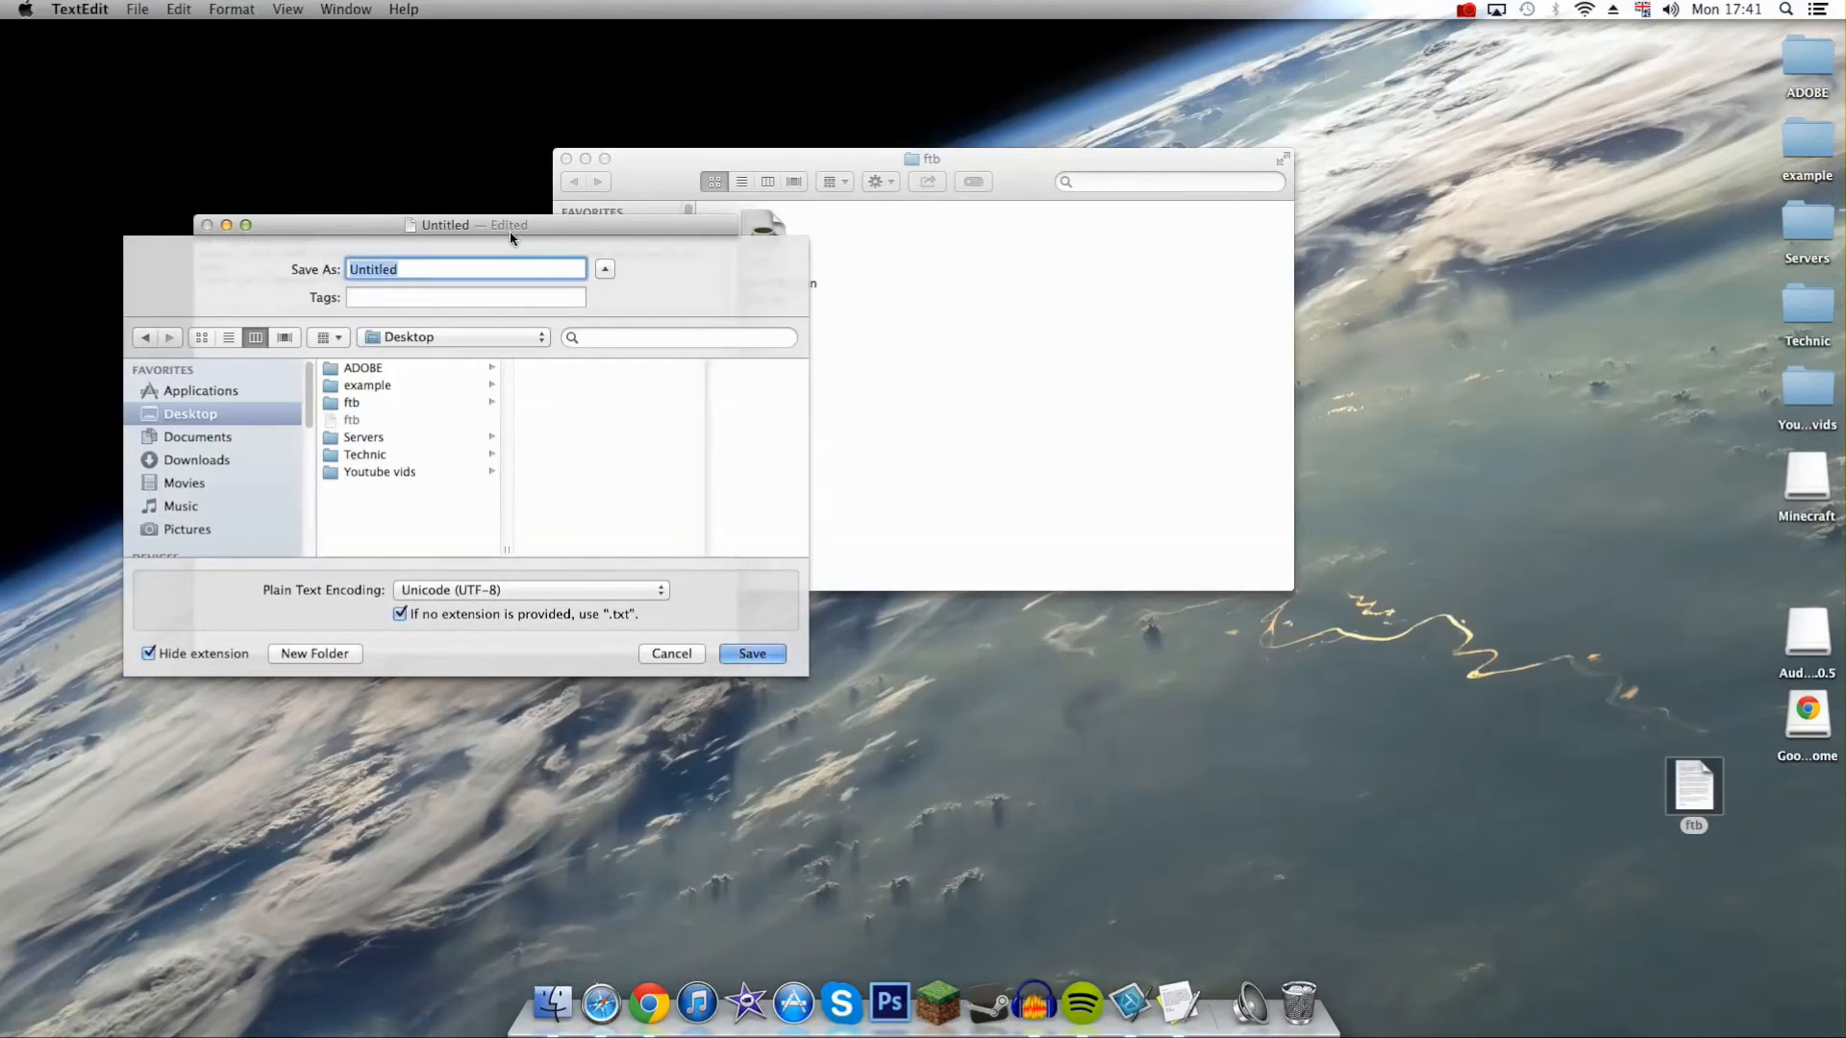
{"action": "type", "text": "ftb"}
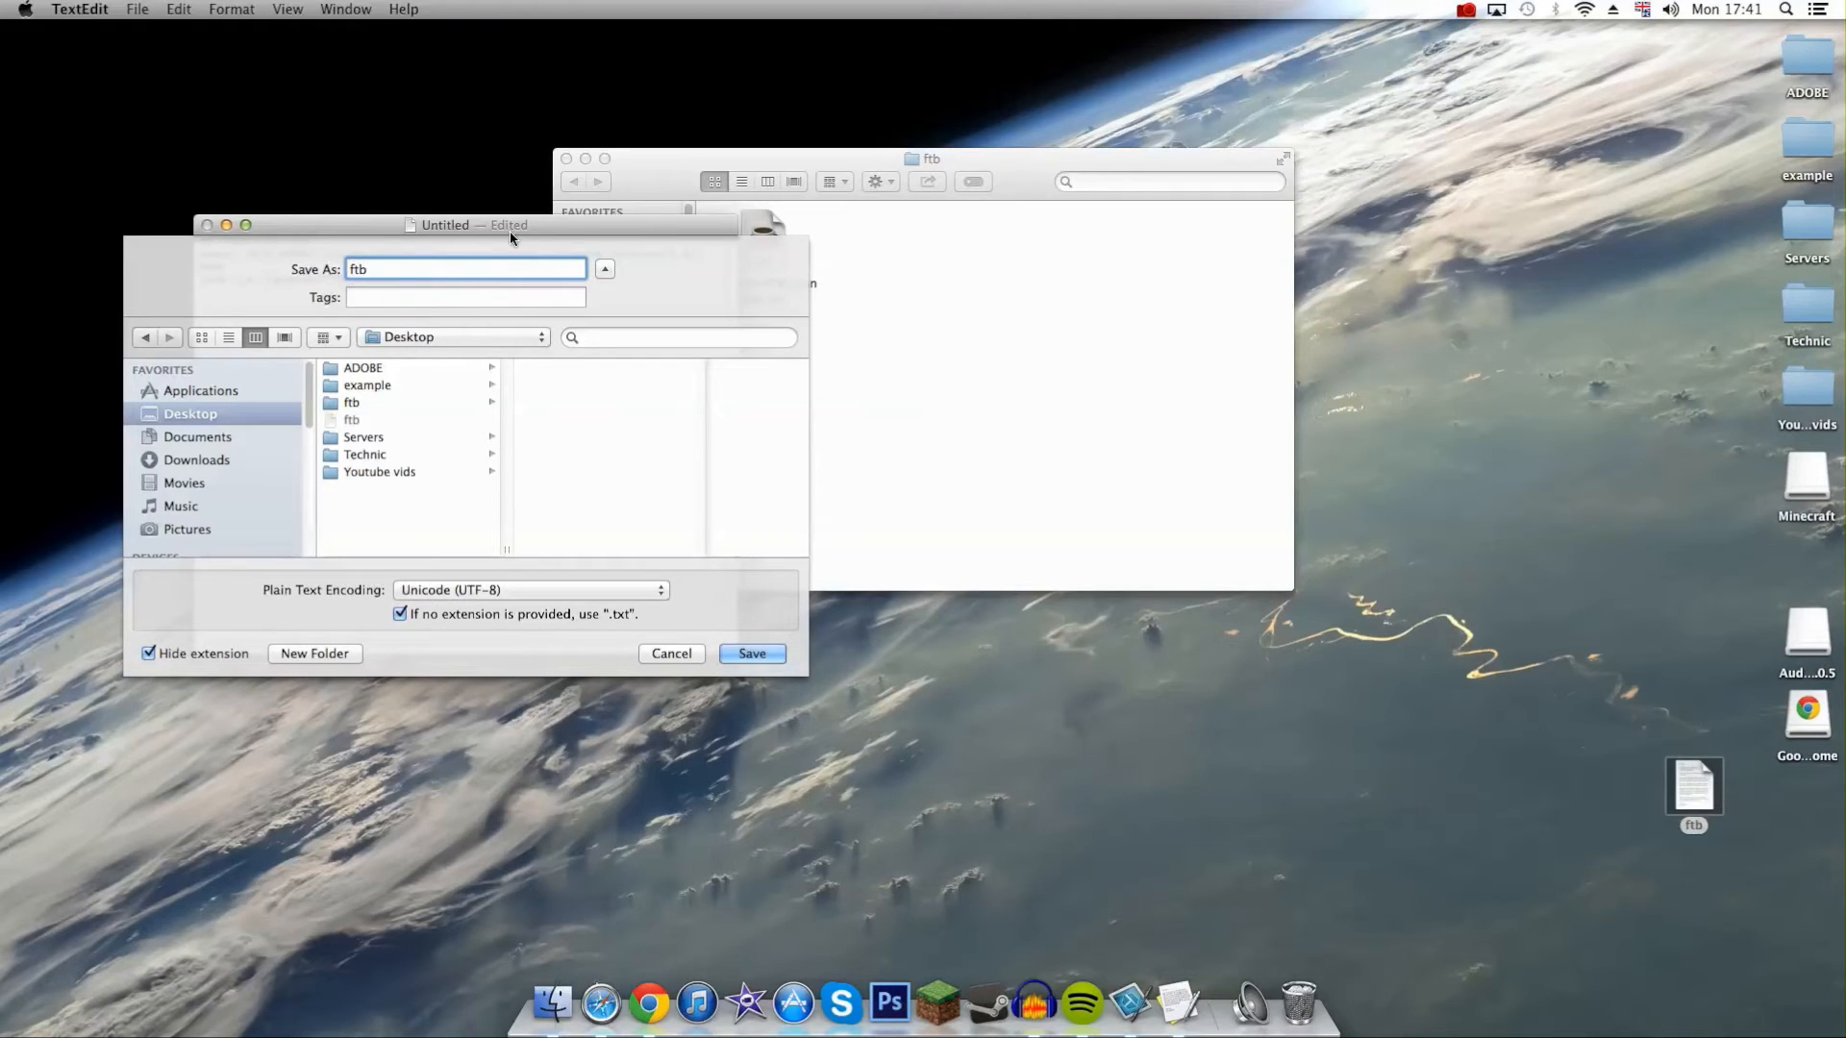
{"action": "type", "text": ".comman"}
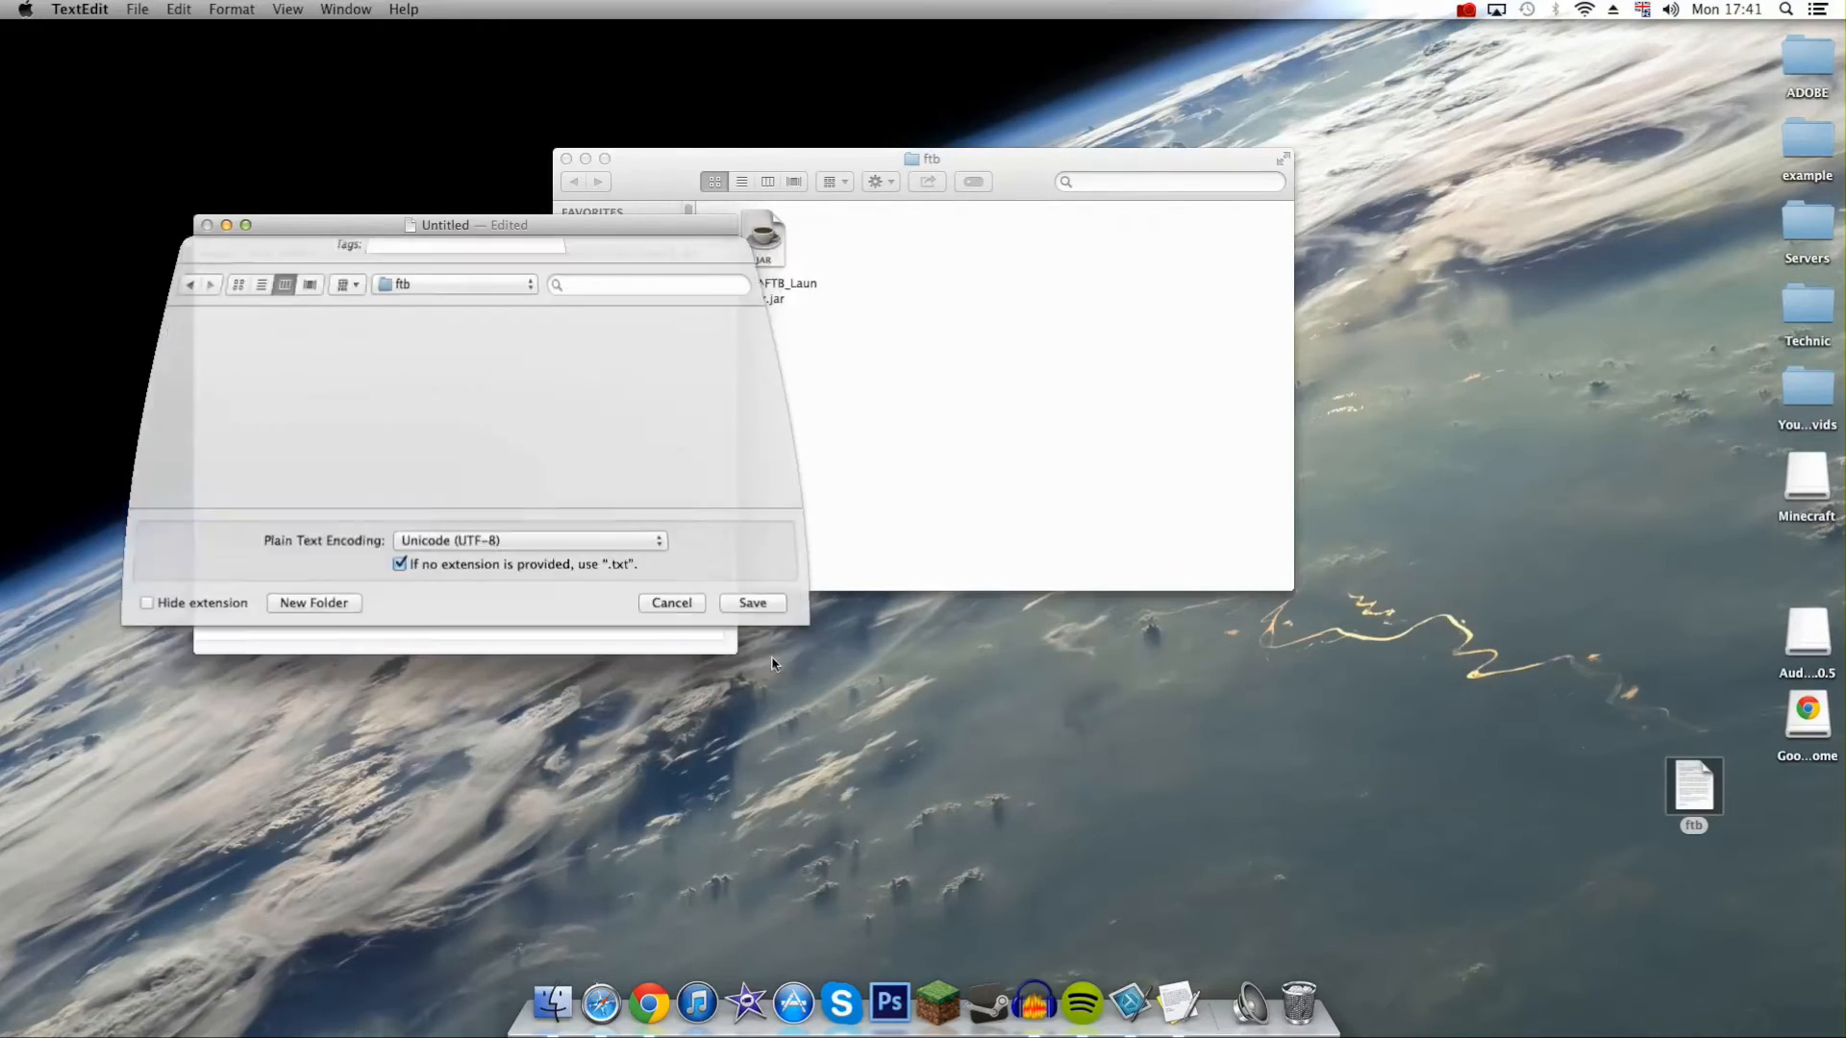
{"action": "left_click", "coordinate": [671, 602]}
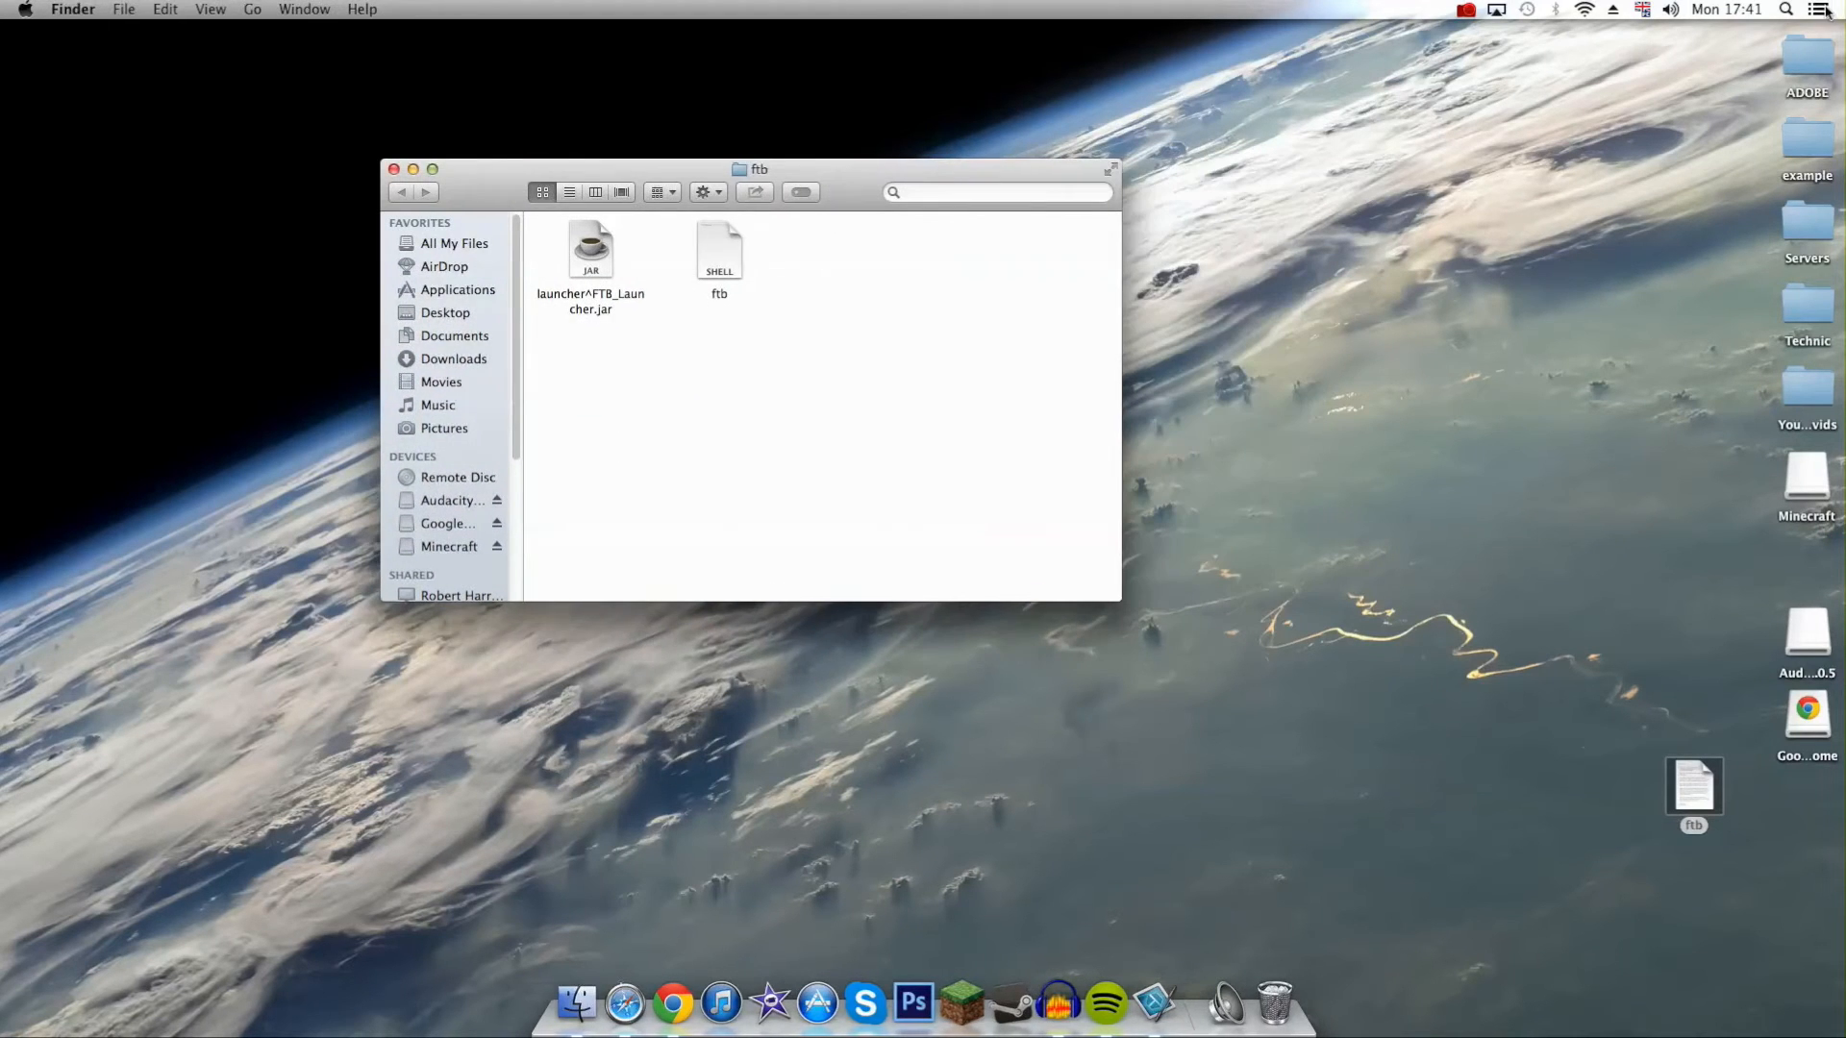
Run chmod a+x on ftb/ftb.command in Terminal, then close the window
{"action": "type", "text": "te"}
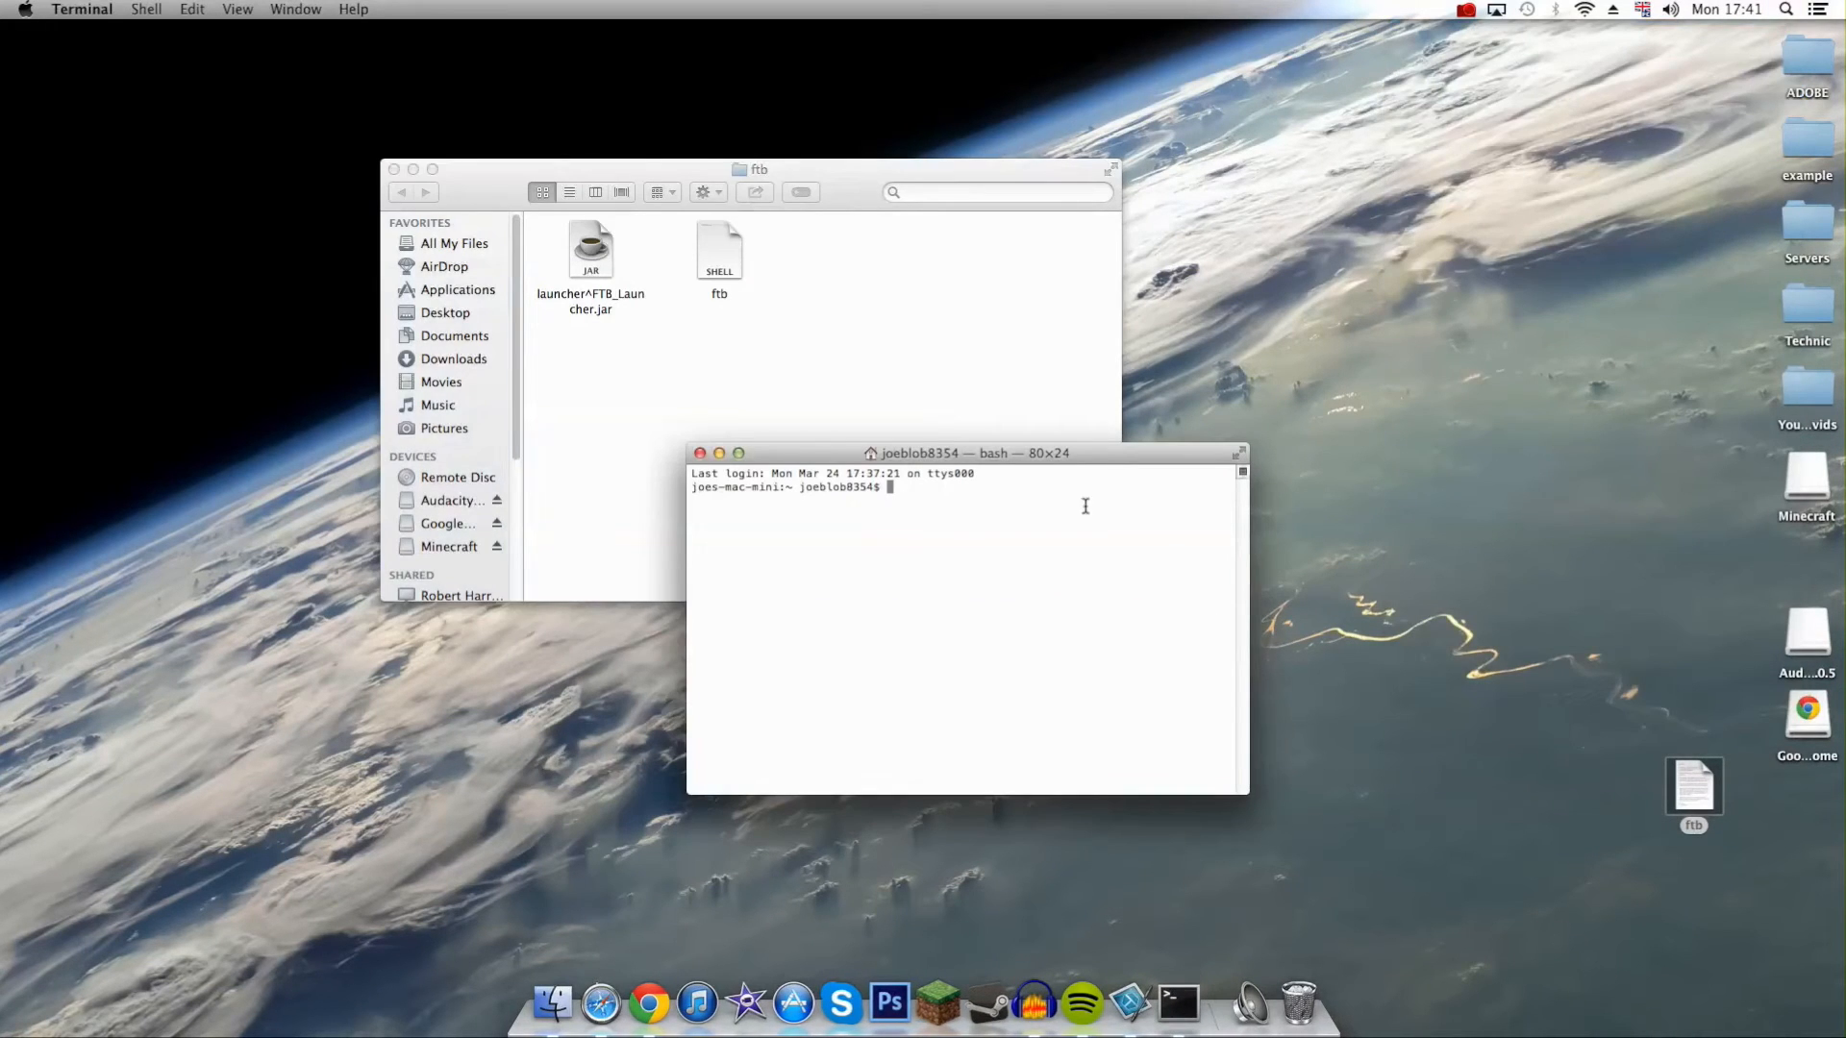
{"action": "type", "text": "chmod a+x /Users/joeblob8354/Desktop/ftb/ftb.command"}
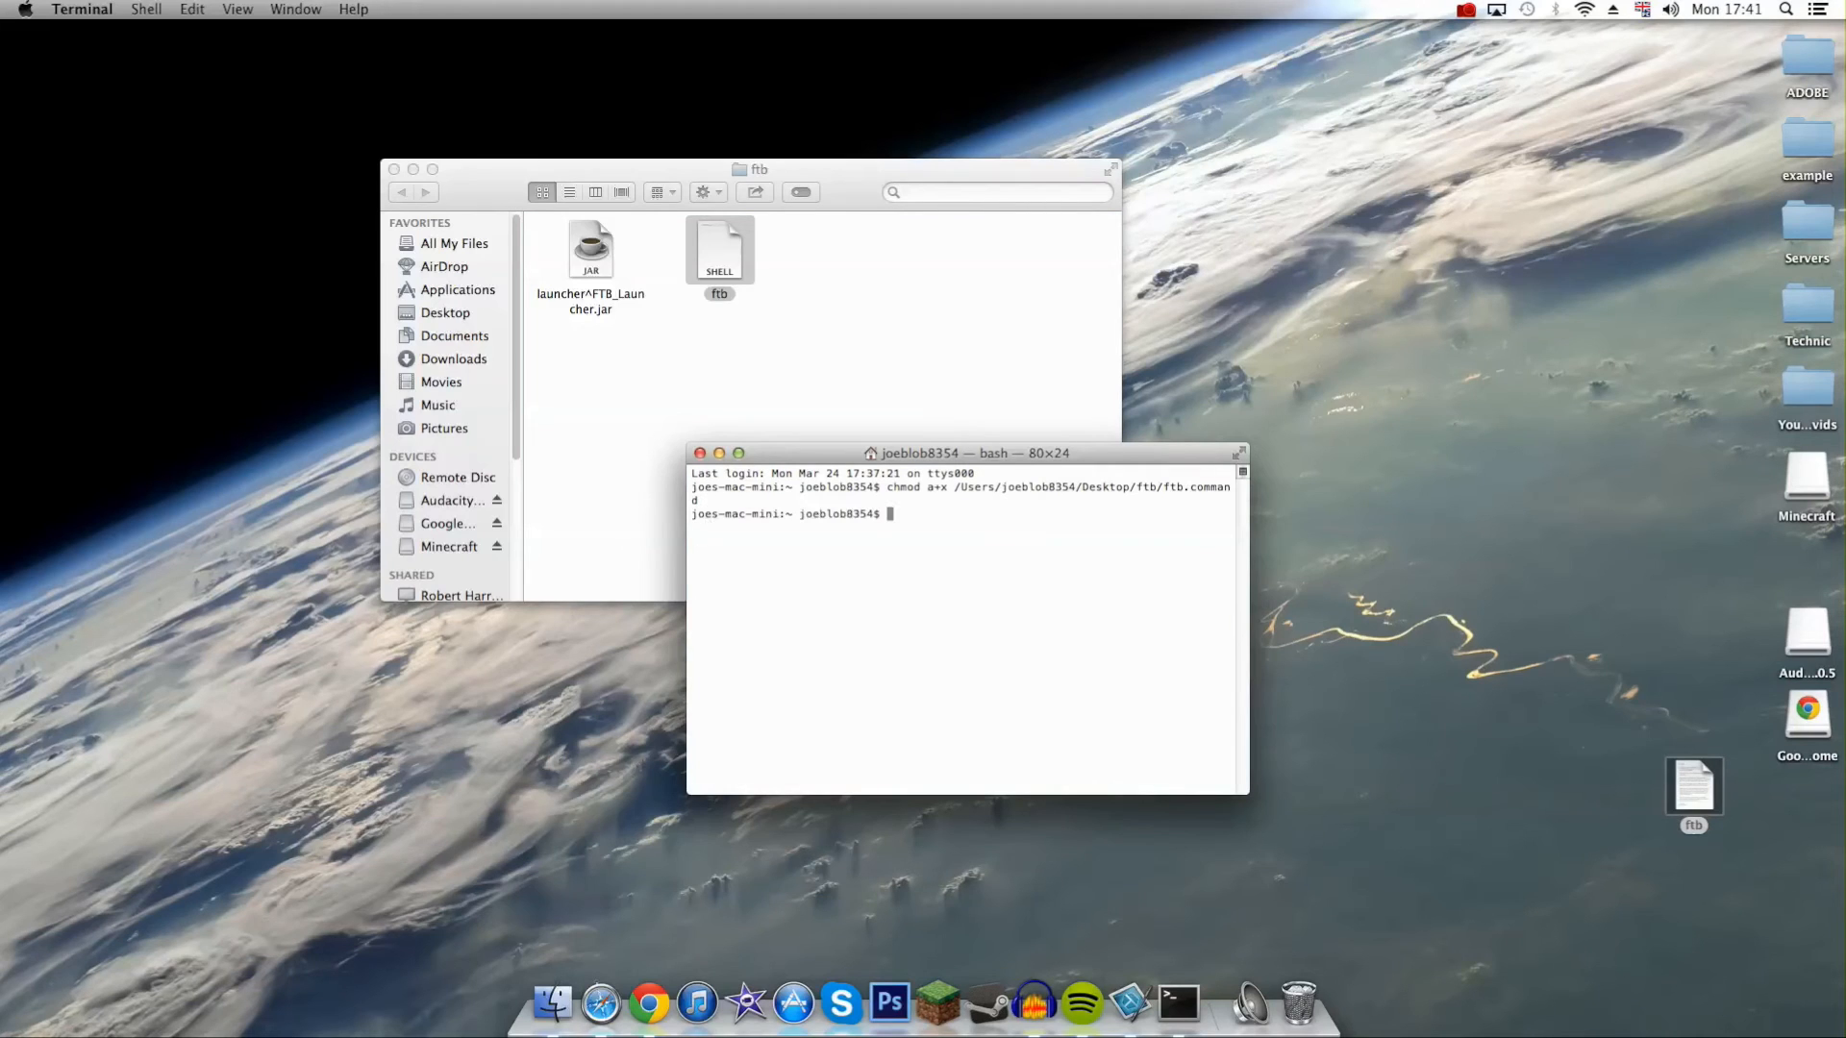
{"action": "left_click", "coordinate": [700, 452]}
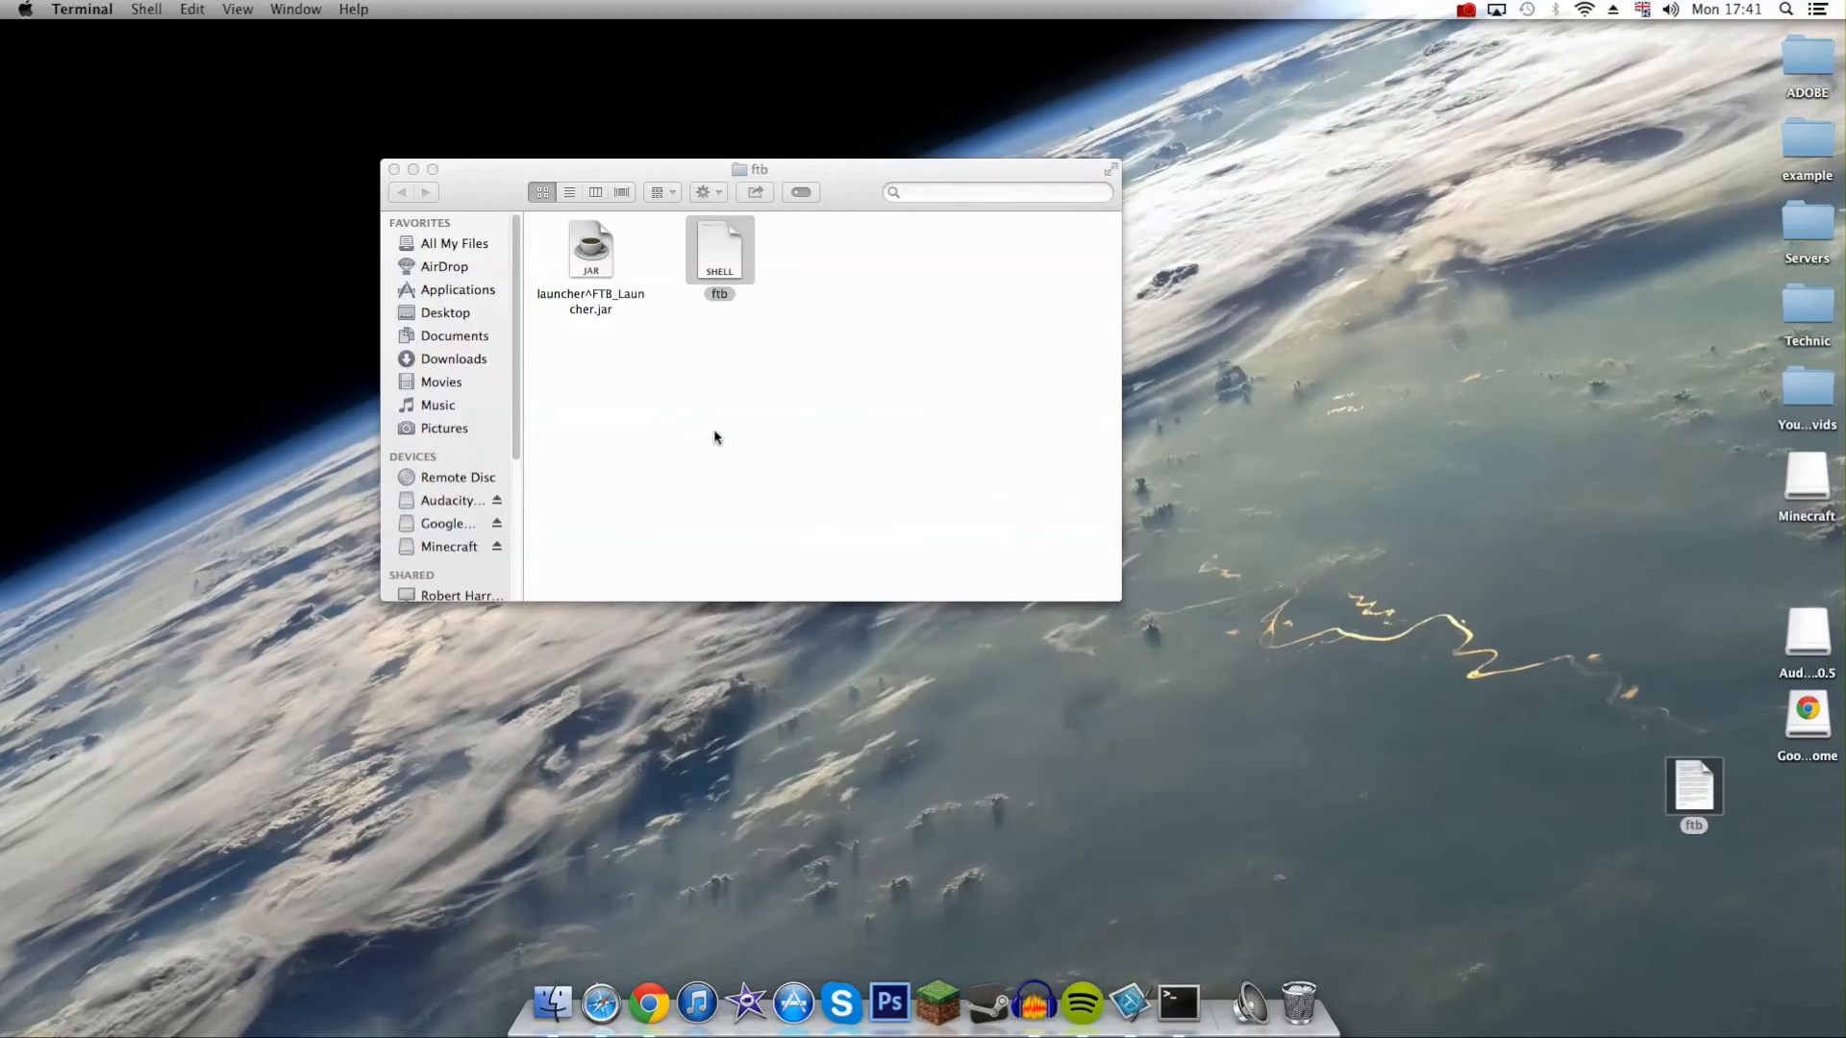
Run ftb.command to start the launcher and position its window comfortably
{"action": "double_click", "coordinate": [719, 250]}
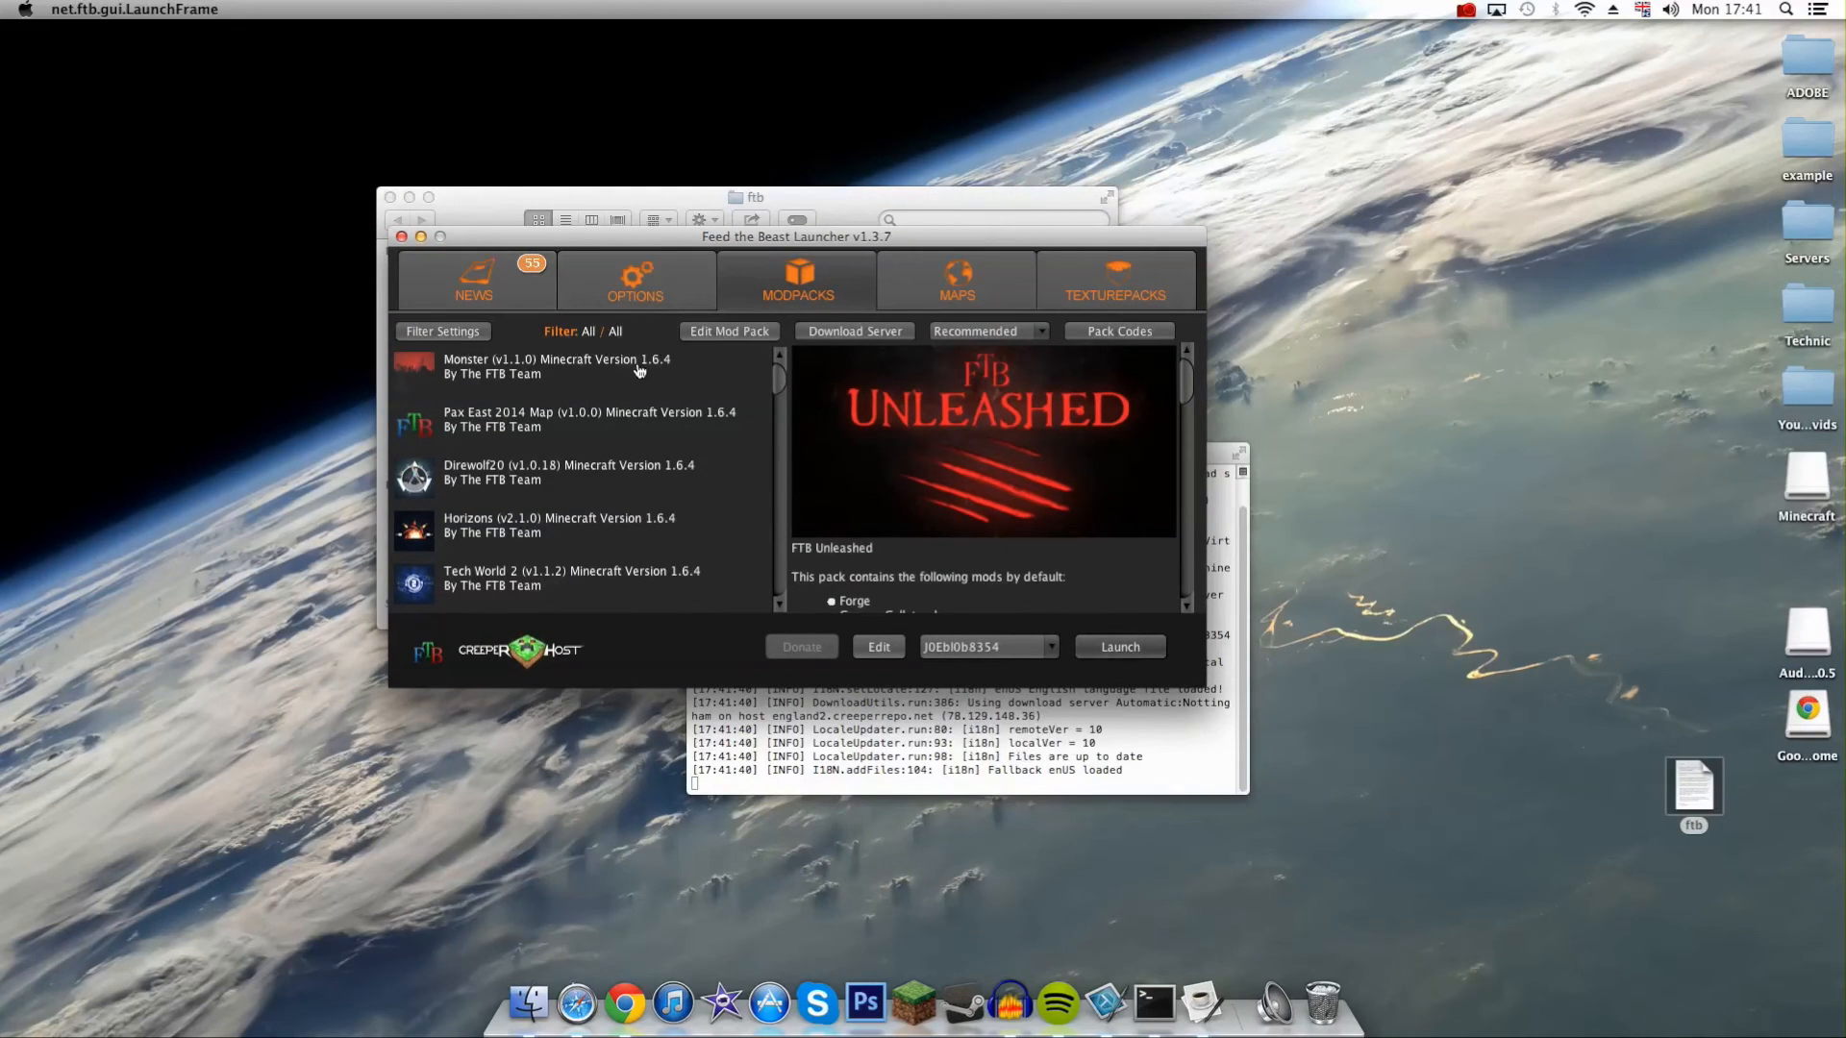
{"action": "mouse_move", "coordinate": [614, 813]}
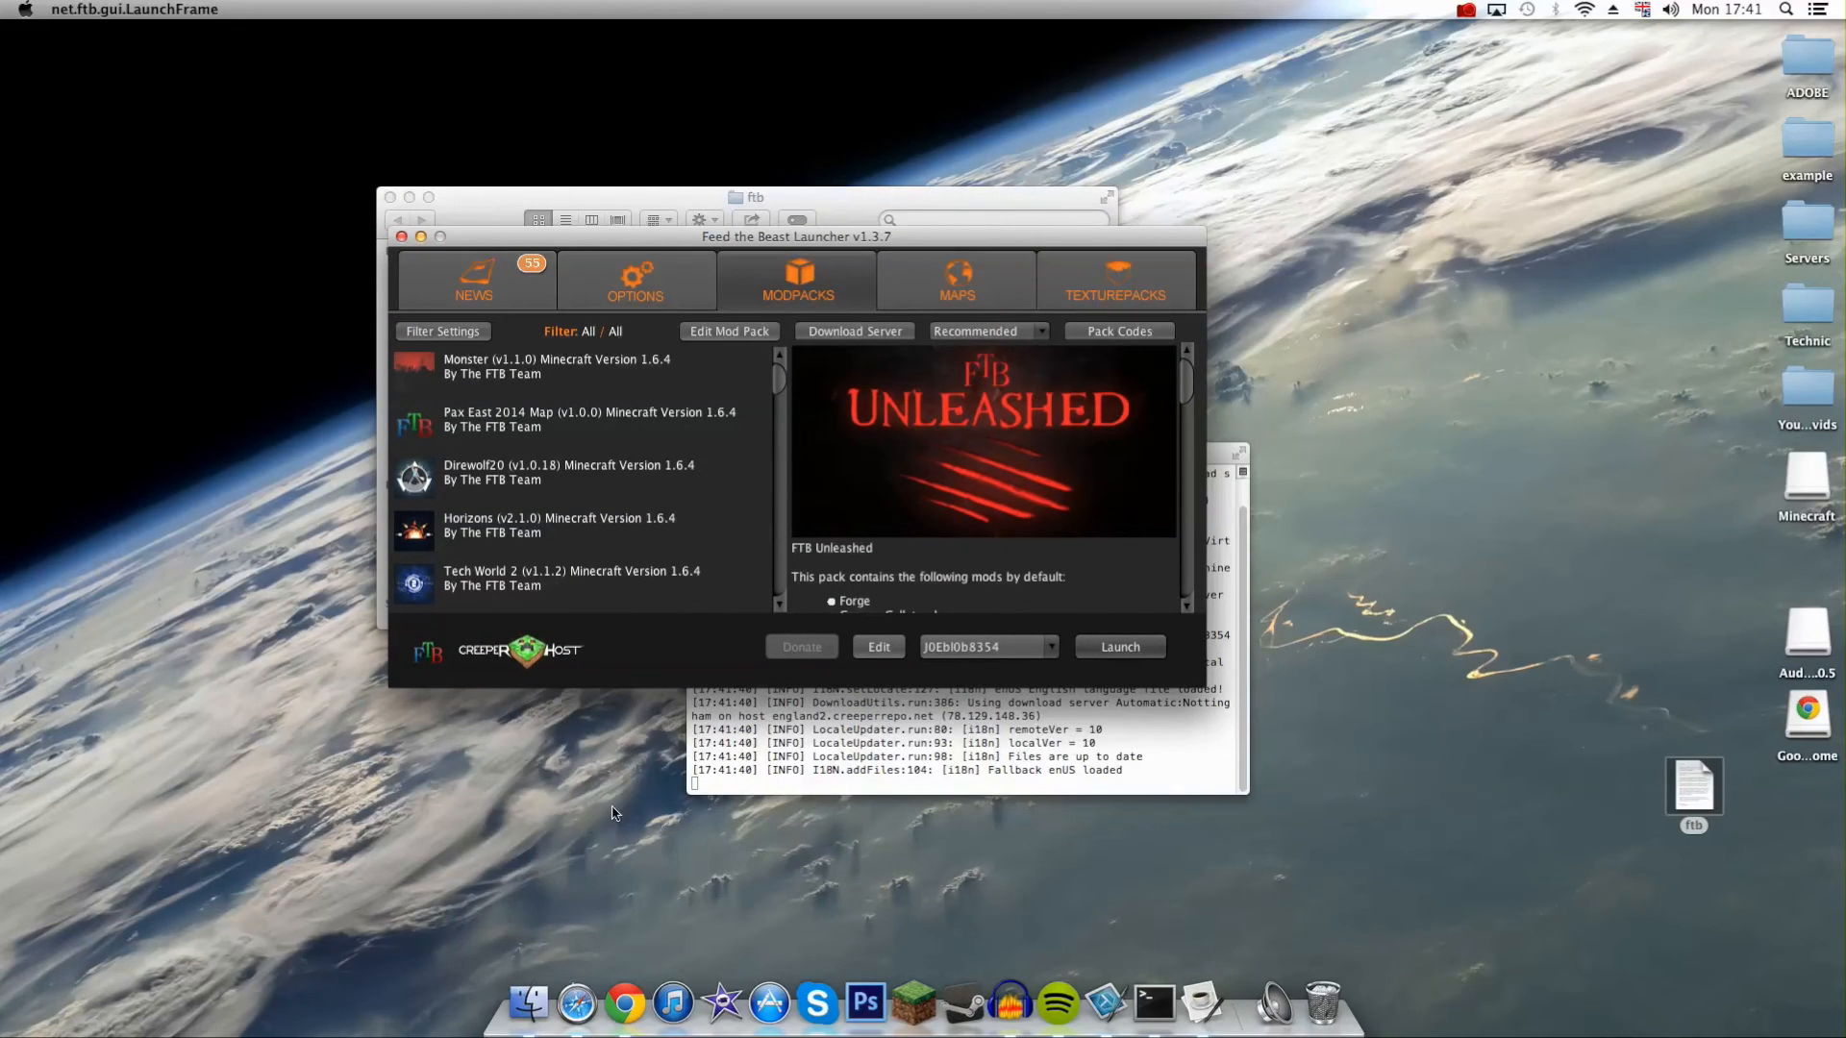
{"action": "left_click_drag", "start_coordinate": [796, 235], "coordinate": [581, 271]}
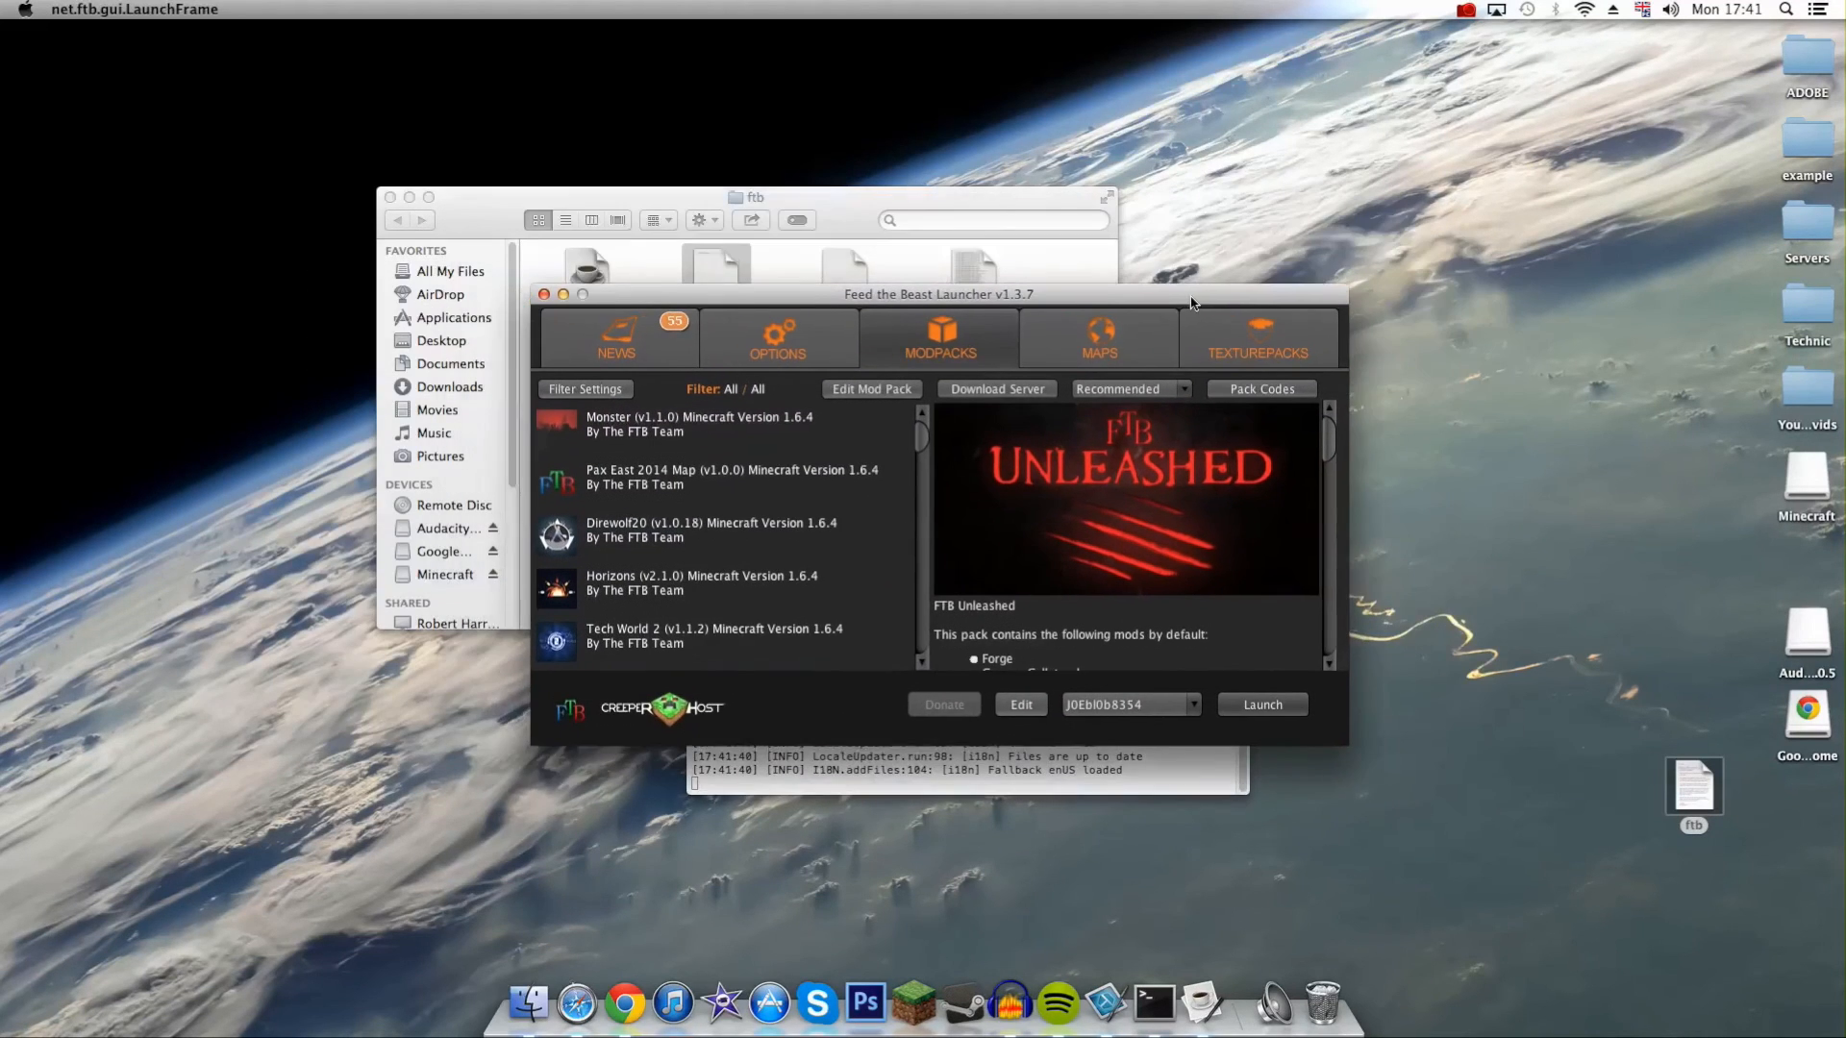
{"action": "left_click_drag", "start_coordinate": [939, 292], "coordinate": [1203, 311]}
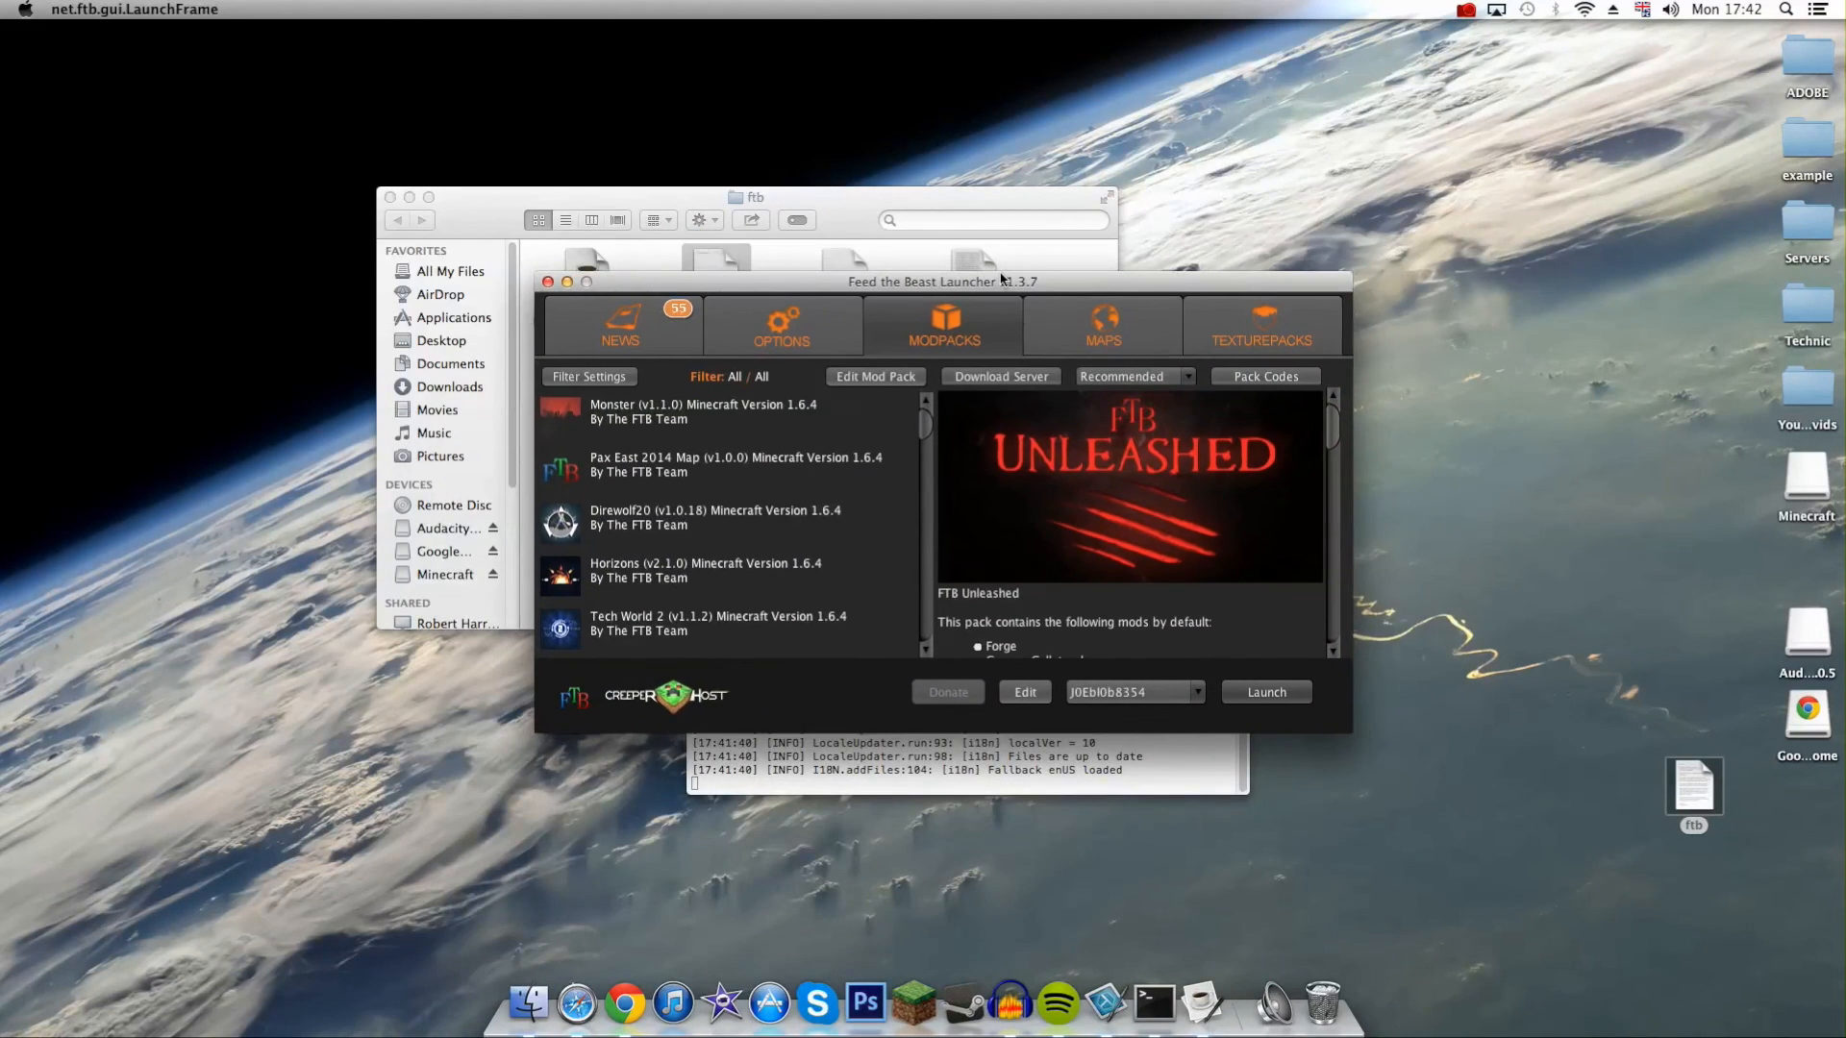
{"action": "left_click_drag", "start_coordinate": [942, 281], "coordinate": [958, 321]}
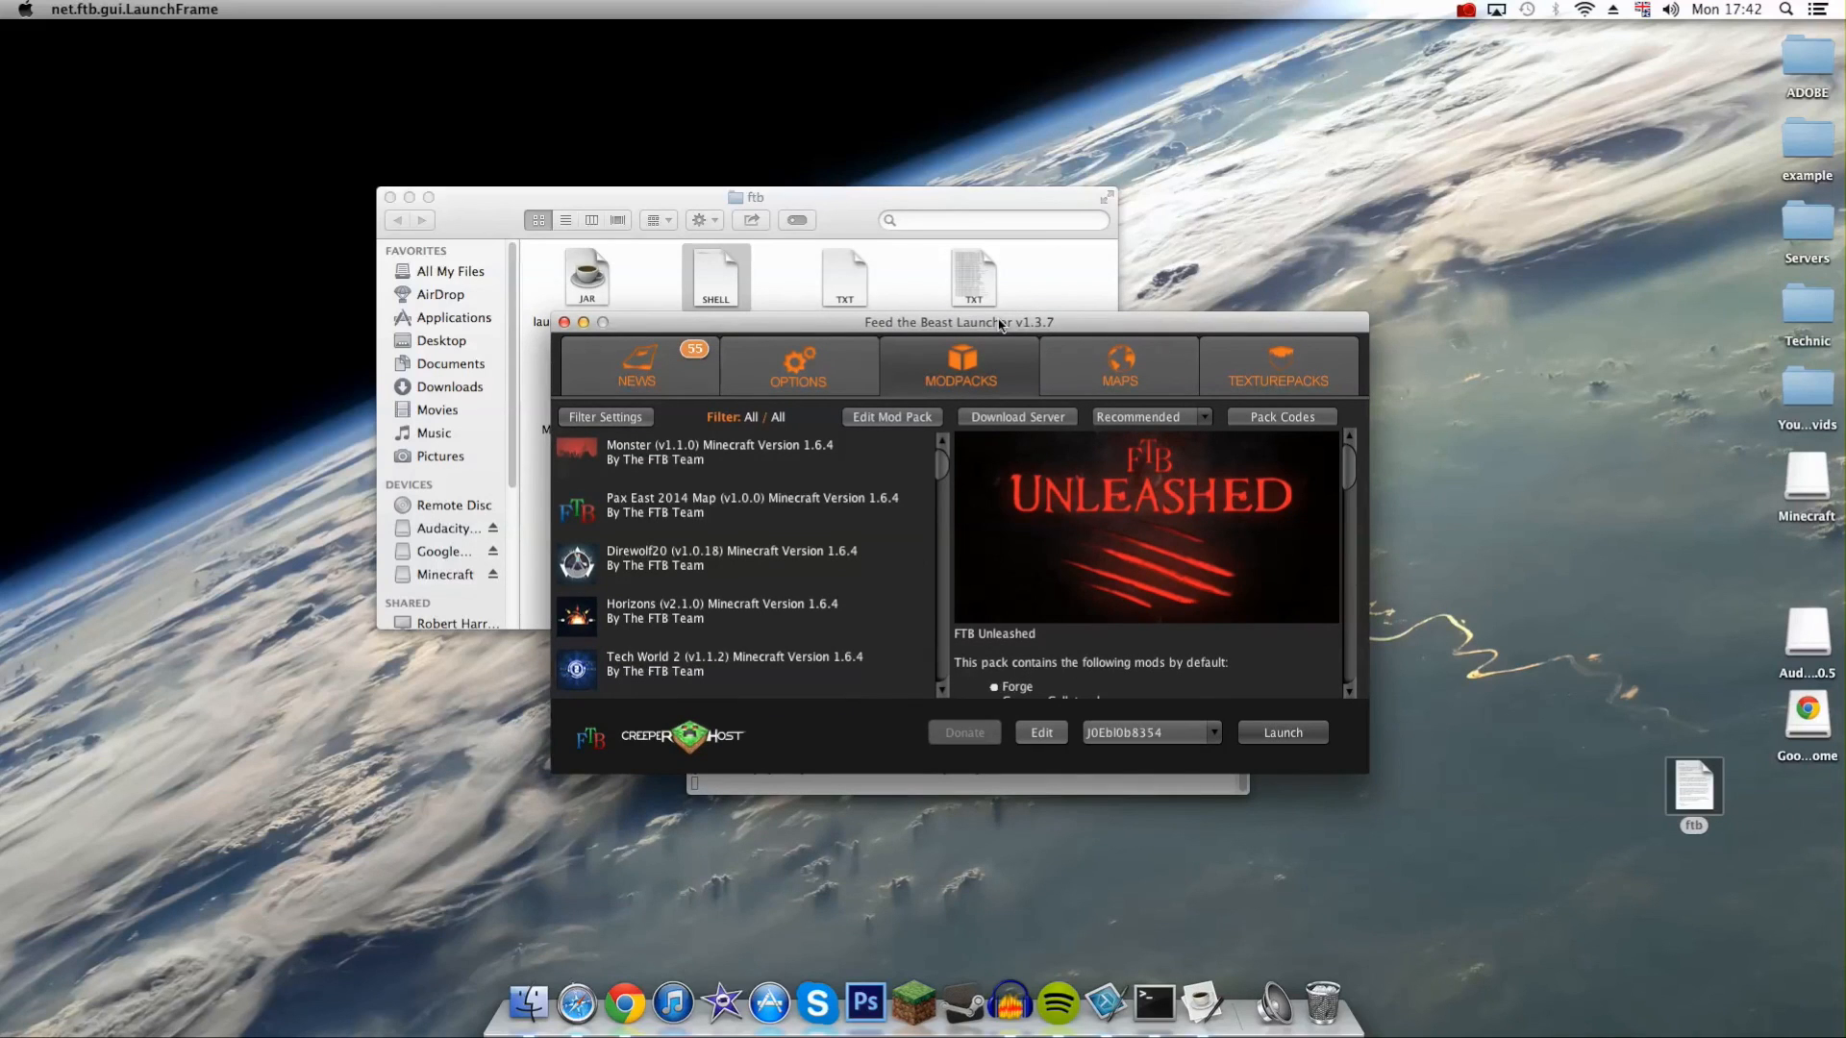
{"action": "mouse_move", "coordinate": [1065, 227]}
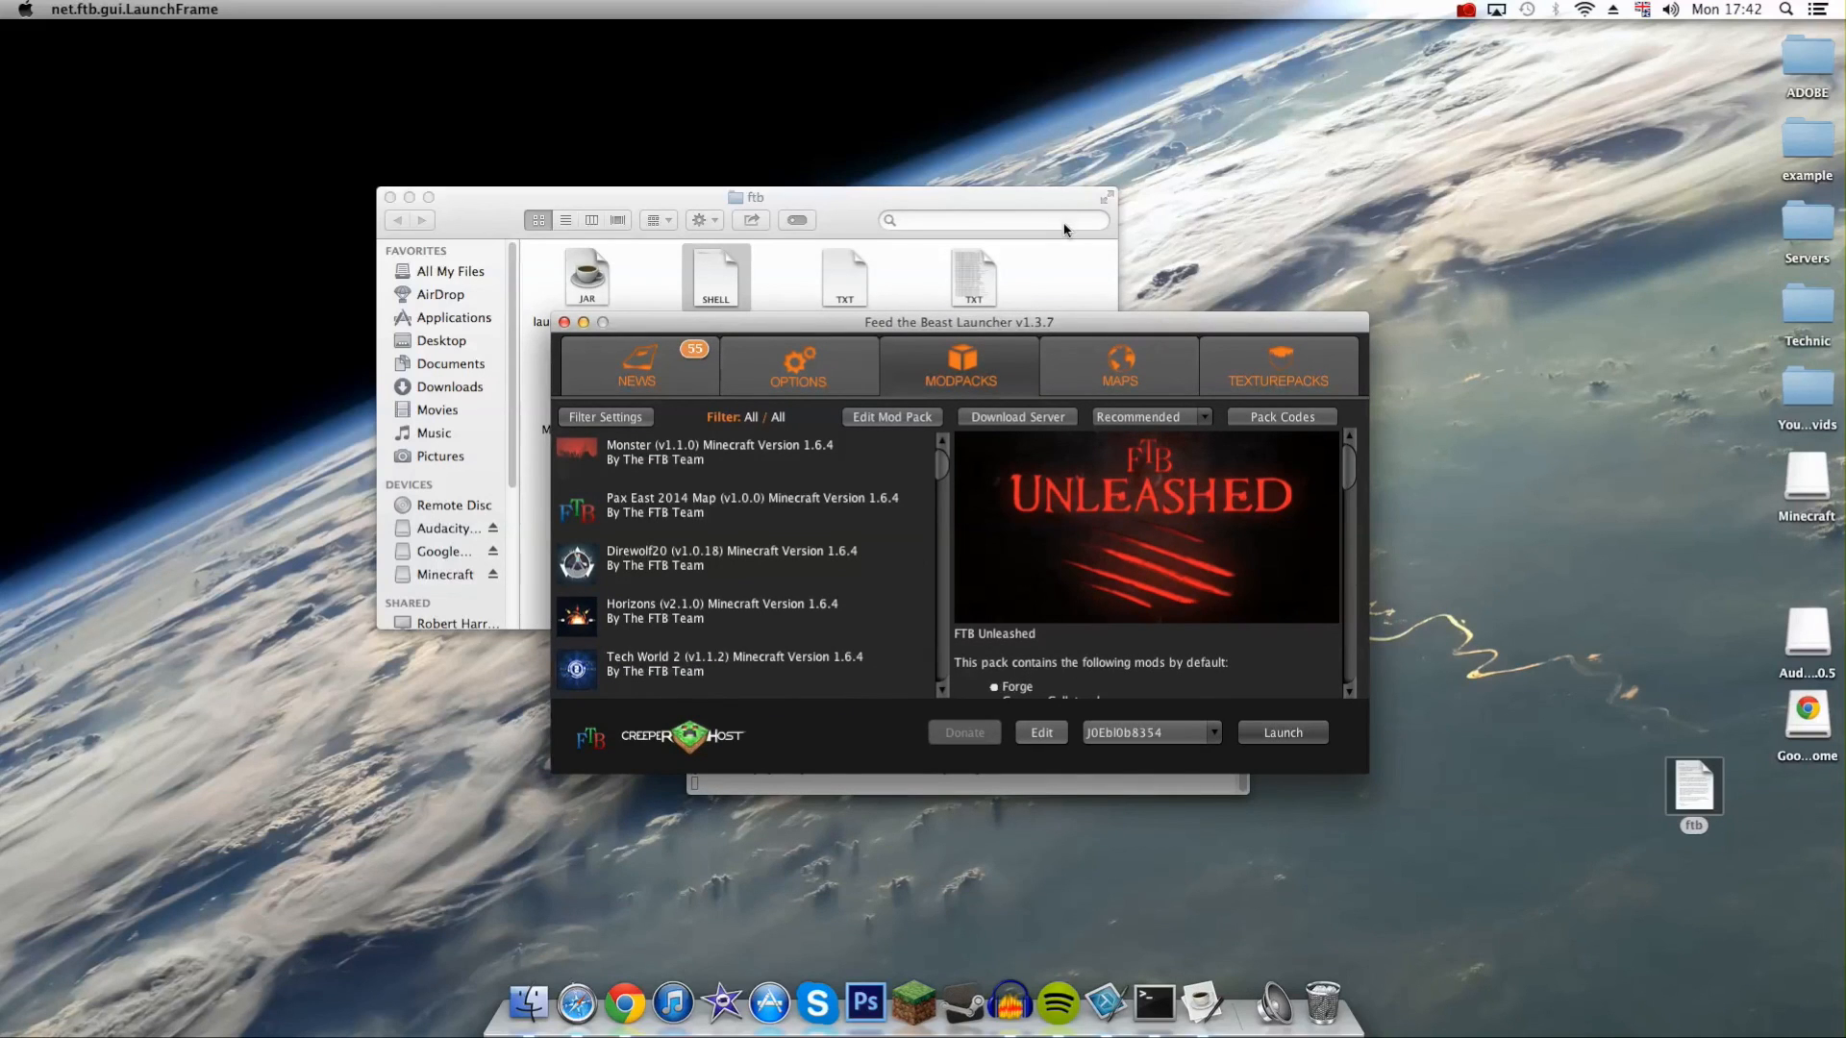